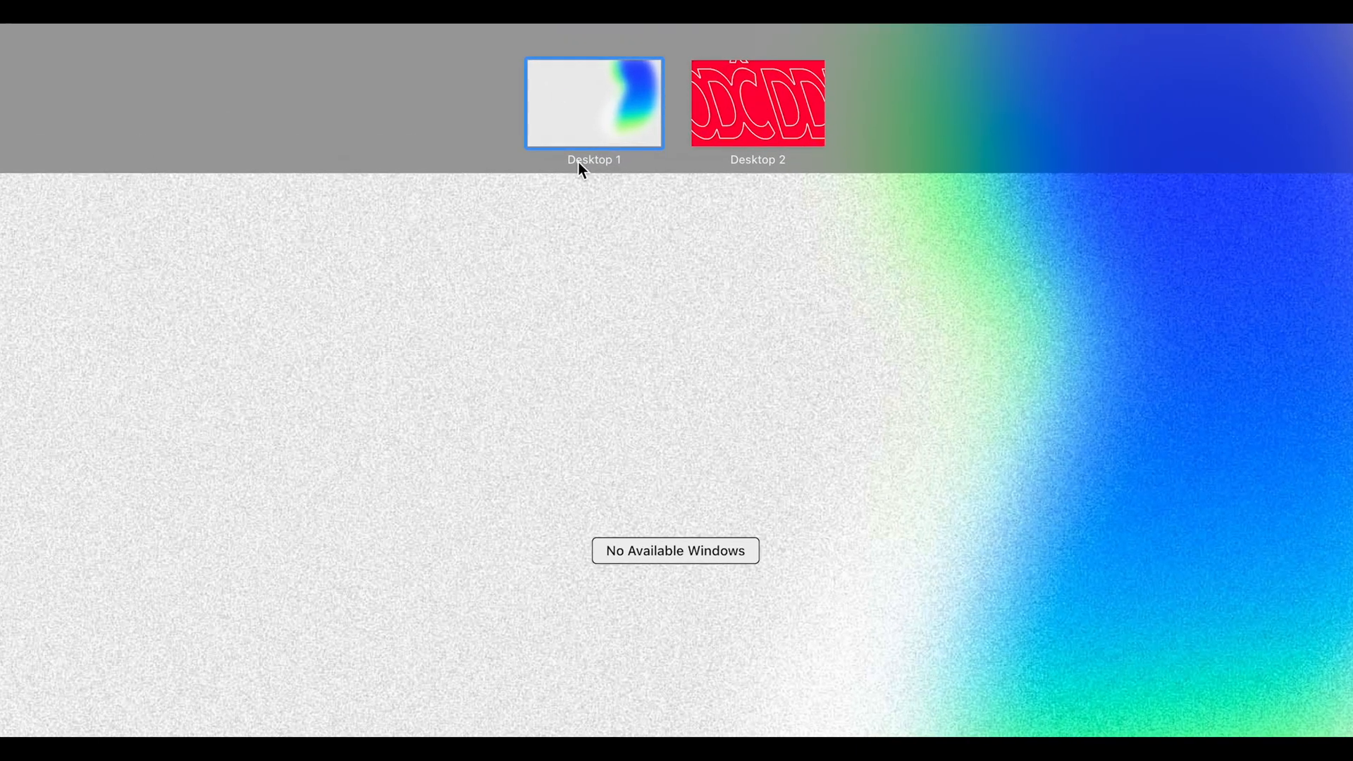
{"action": "mouse_move", "coordinate": [529, 126]}
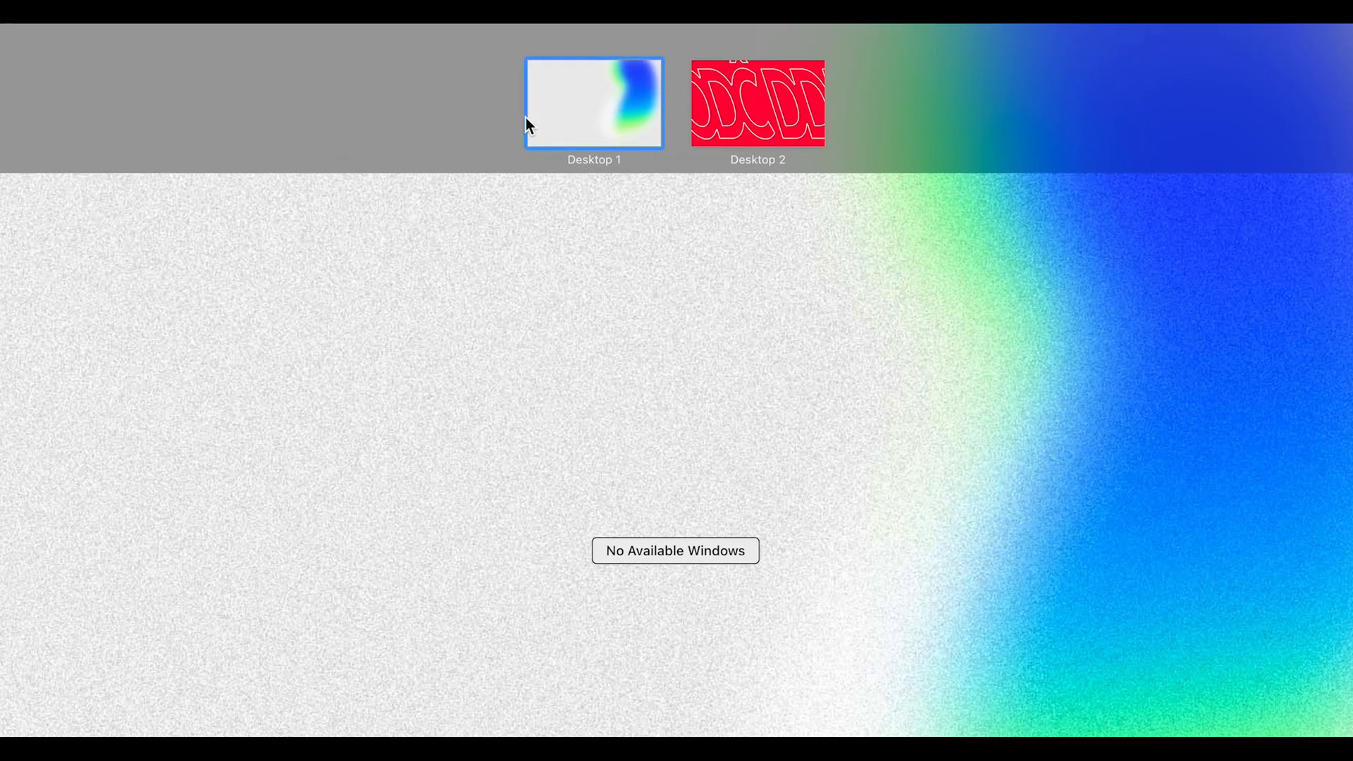
{"action": "mouse_move", "coordinate": [593, 115]}
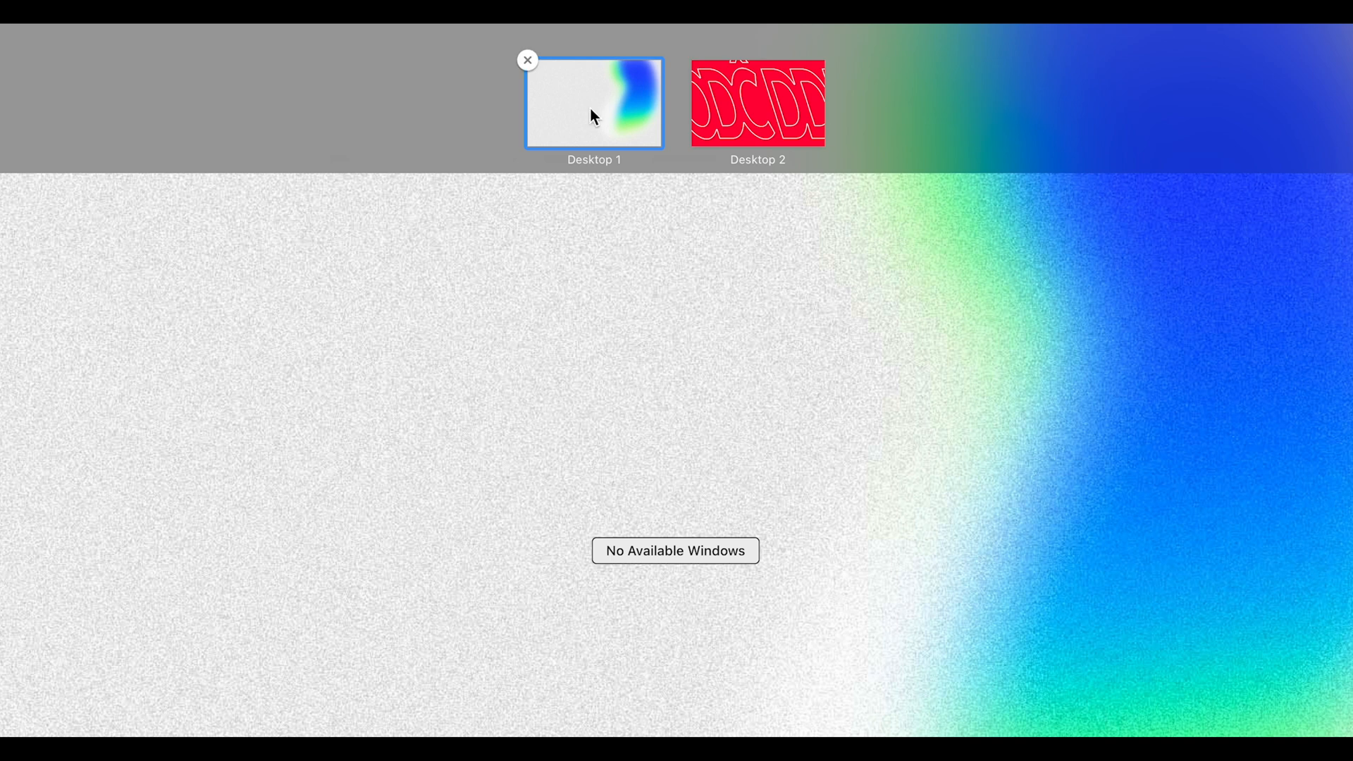
Add Desktop 3 in Mission Control and exit back to the plain desktop
{"action": "left_click", "coordinate": [1325, 101]}
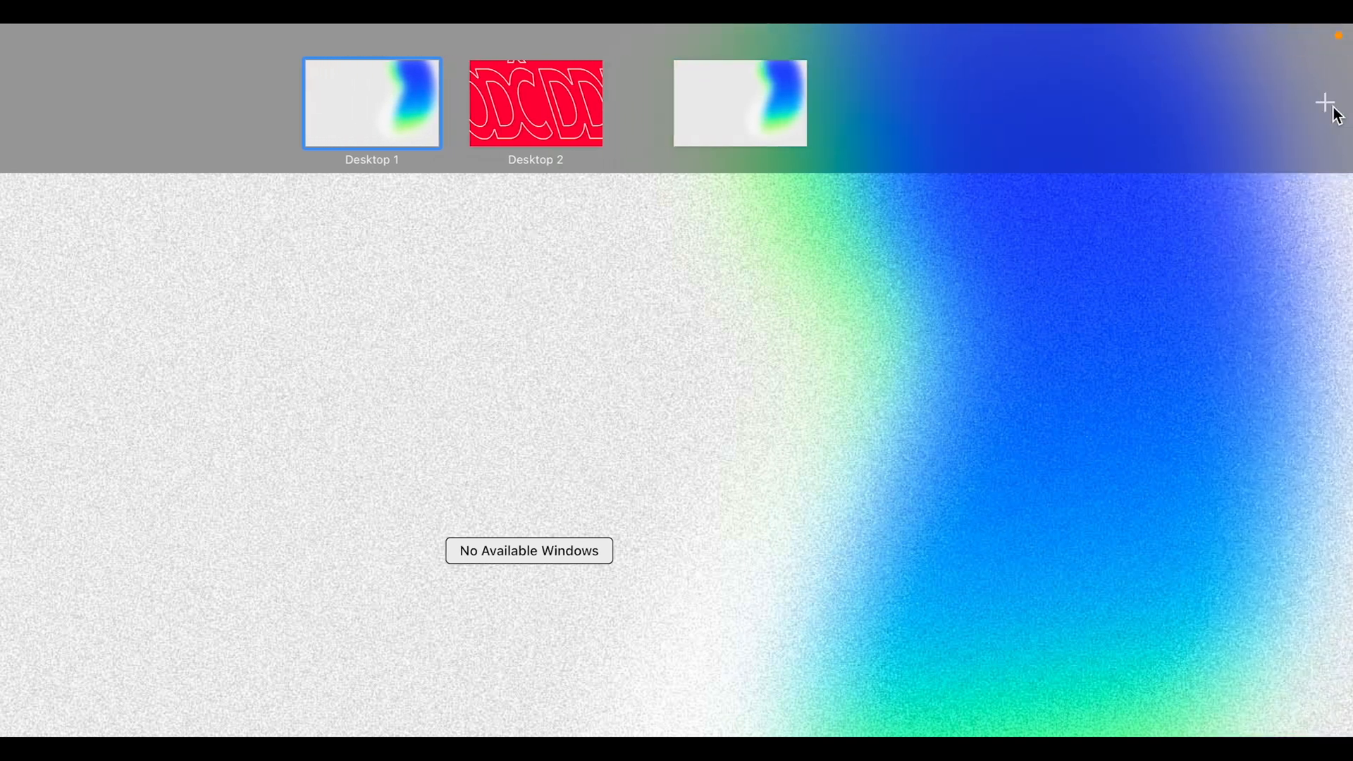
{"action": "left_click", "coordinate": [1328, 102]}
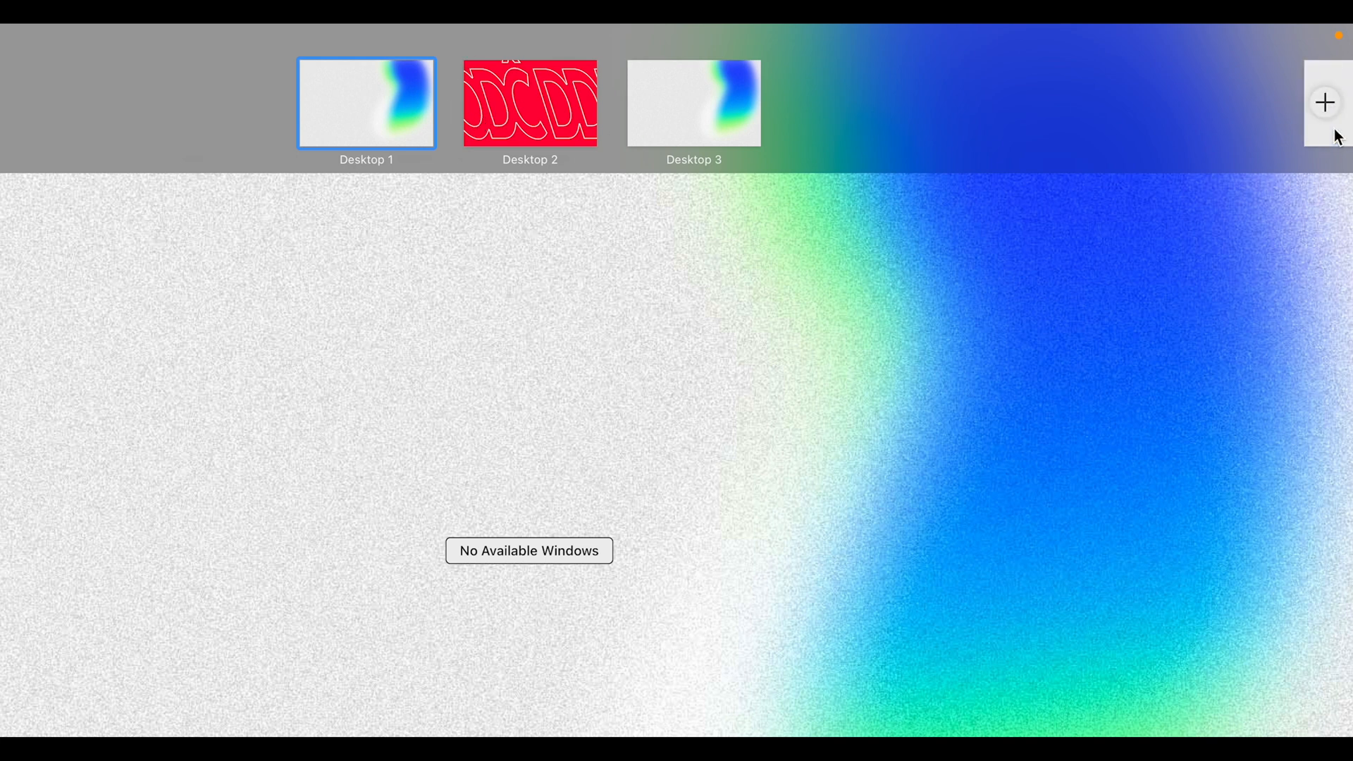
{"action": "left_click", "coordinate": [1326, 103]}
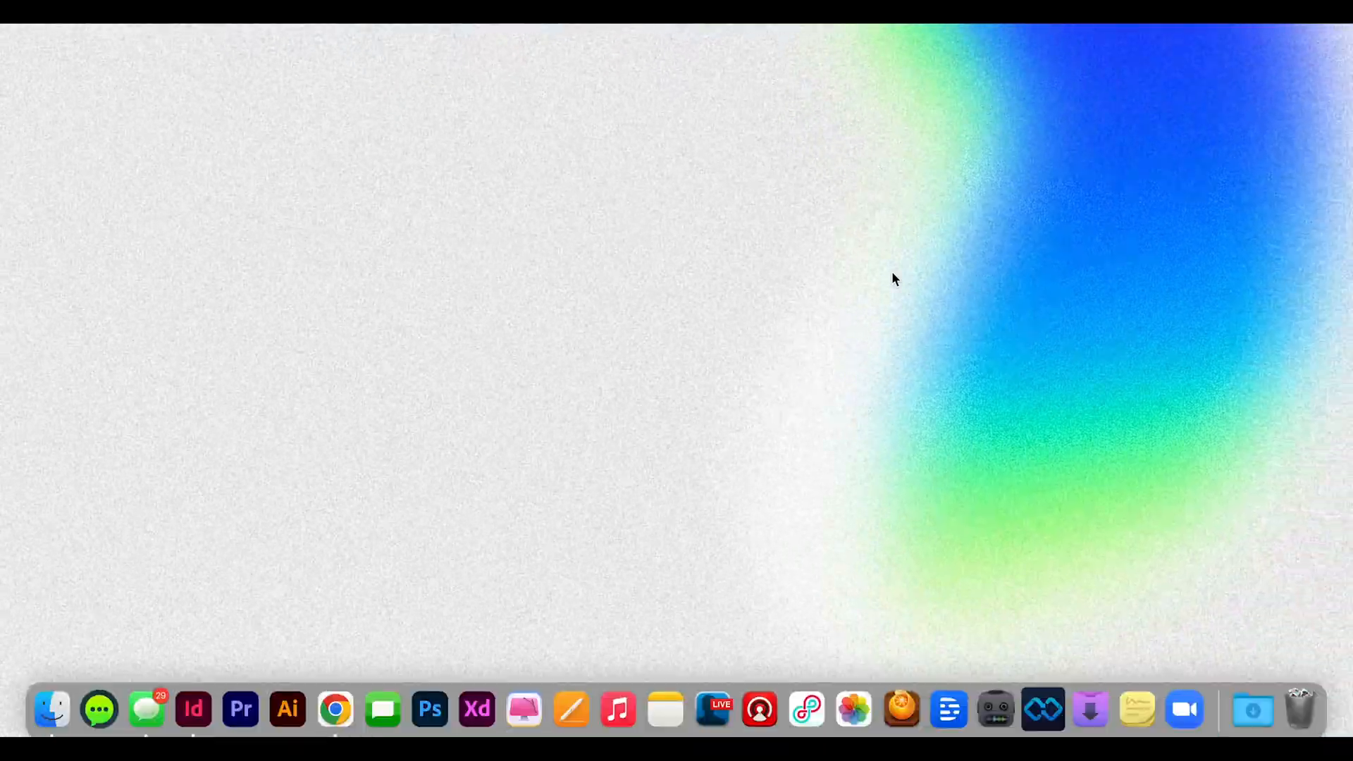
{"action": "mouse_move", "coordinate": [560, 610]}
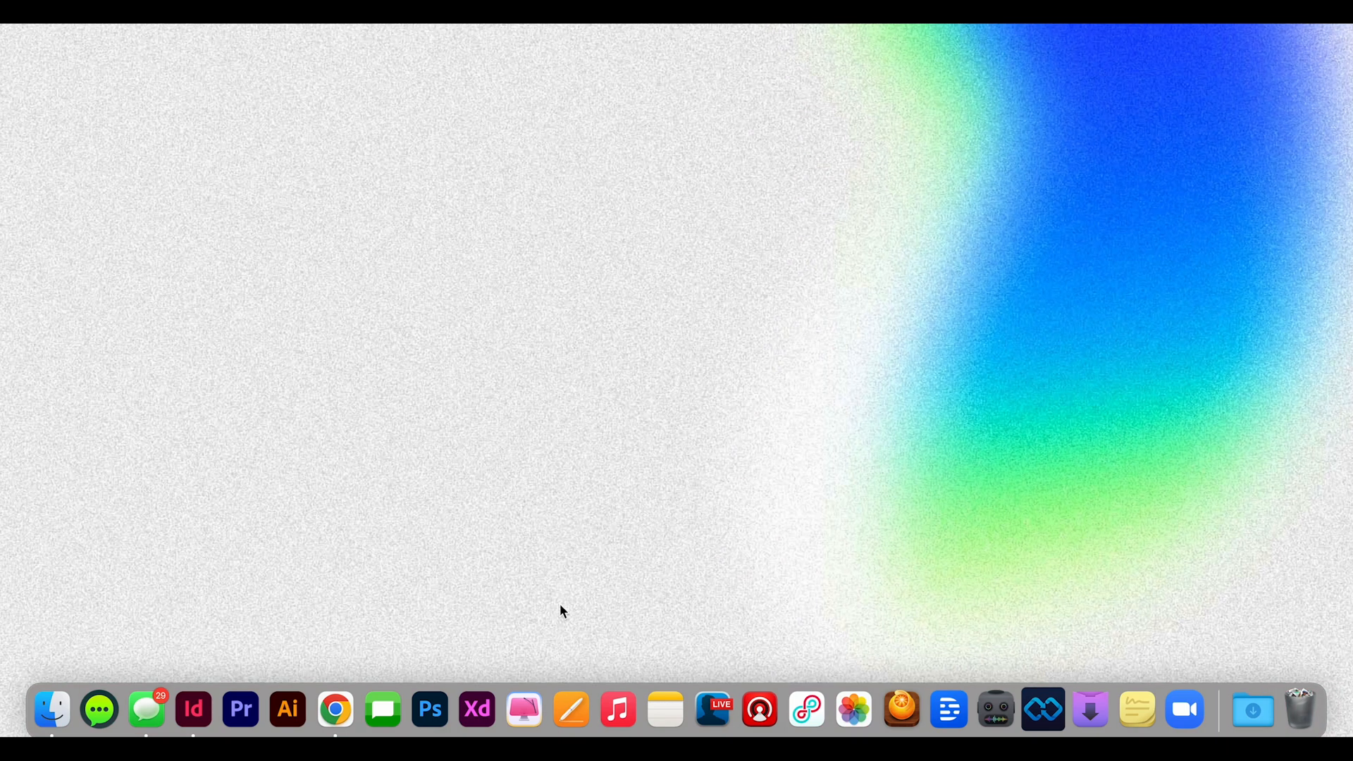
Launch InDesign from the Dock and show all three desktops with their windows in Mission Control
{"action": "left_click", "coordinate": [618, 709]}
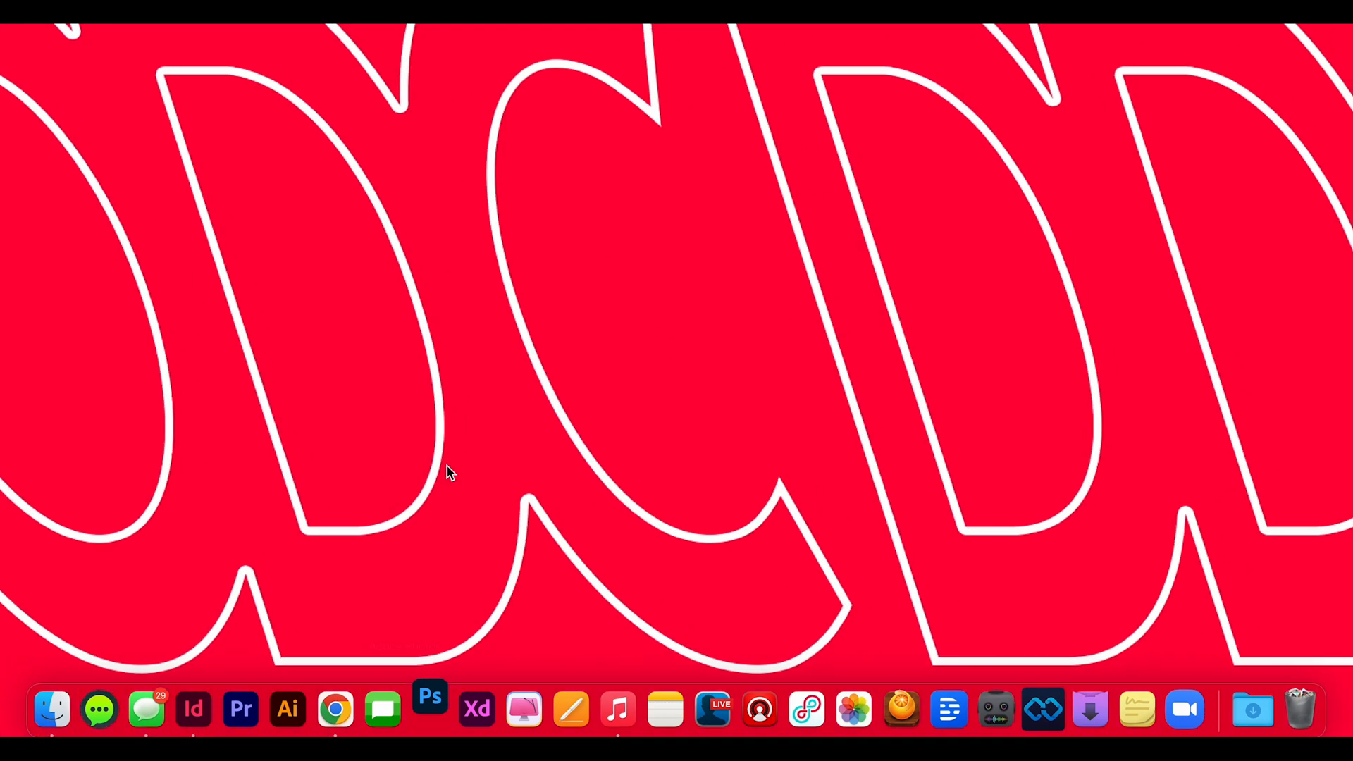
{"action": "left_click", "coordinate": [194, 709]}
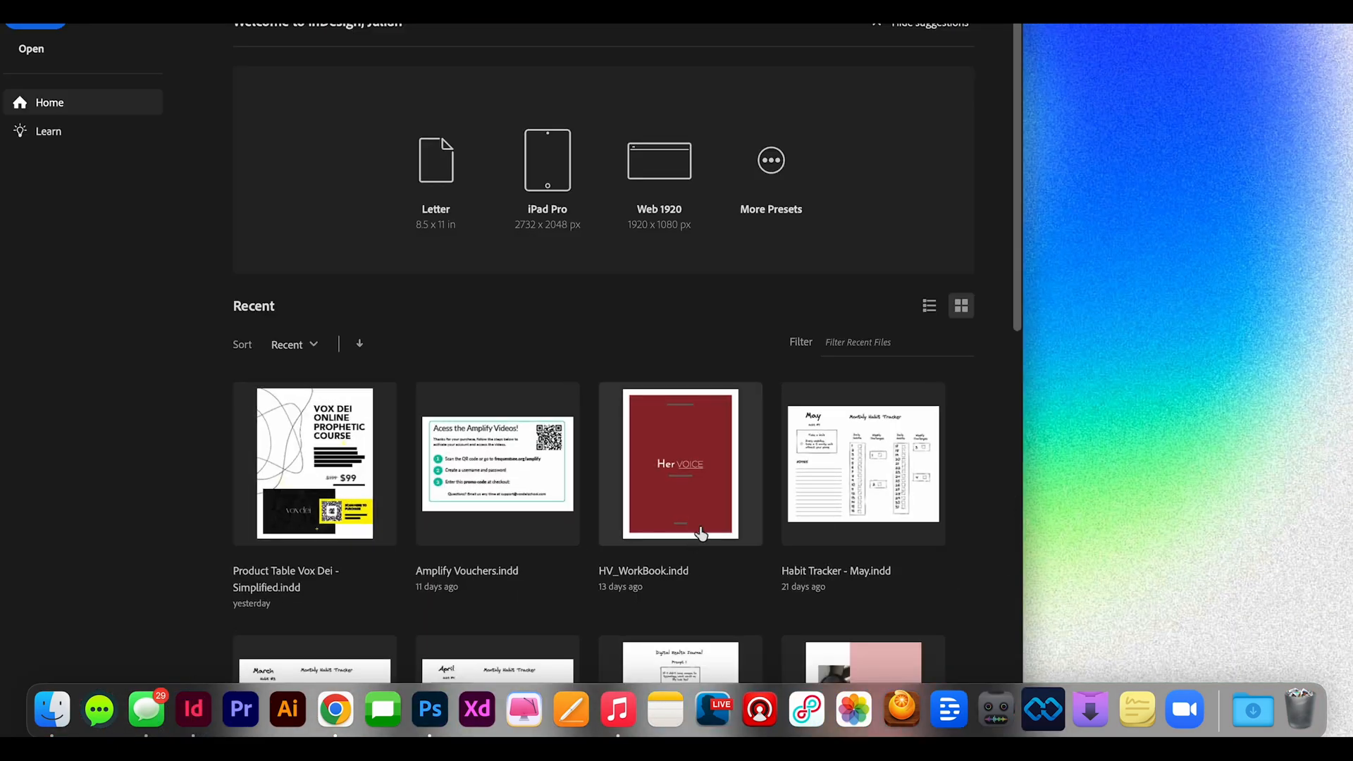
{"action": "double_click", "coordinate": [680, 464]}
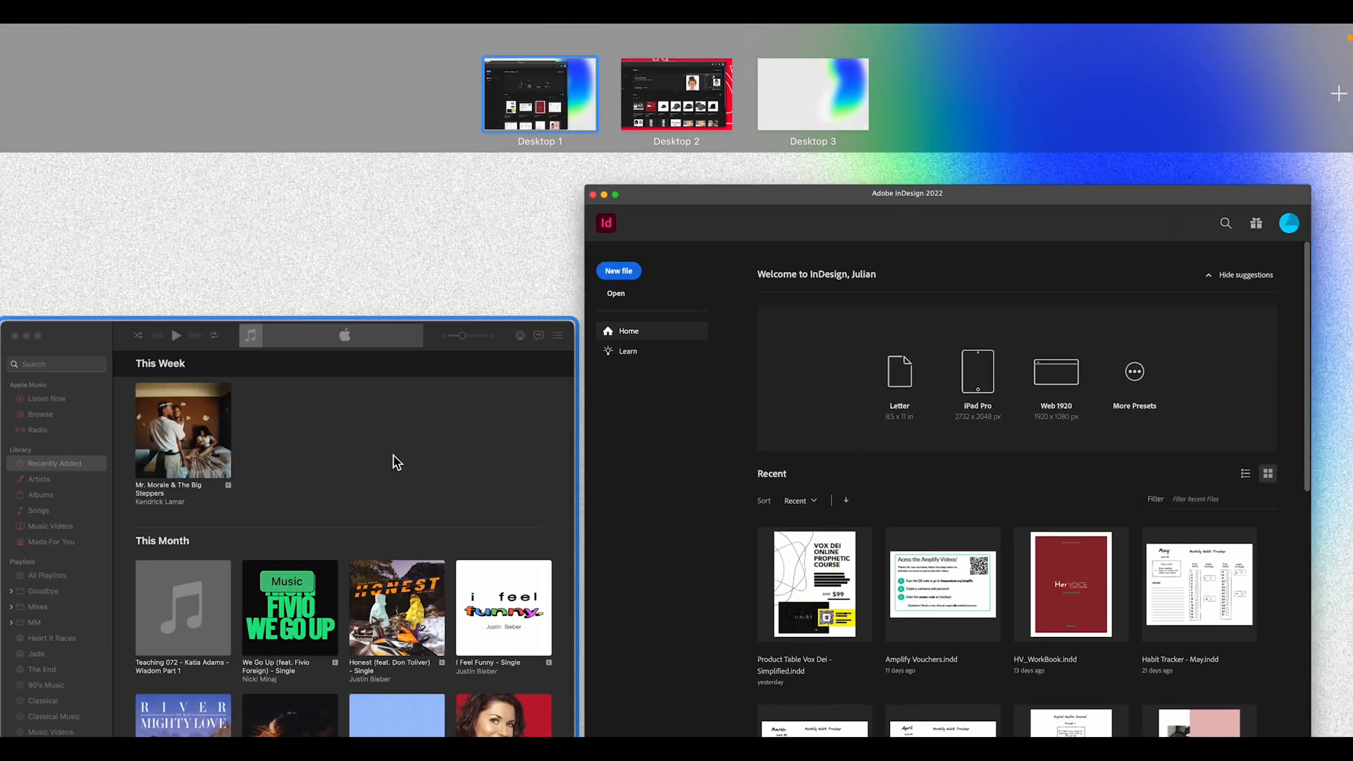
{"action": "mouse_move", "coordinate": [573, 88]}
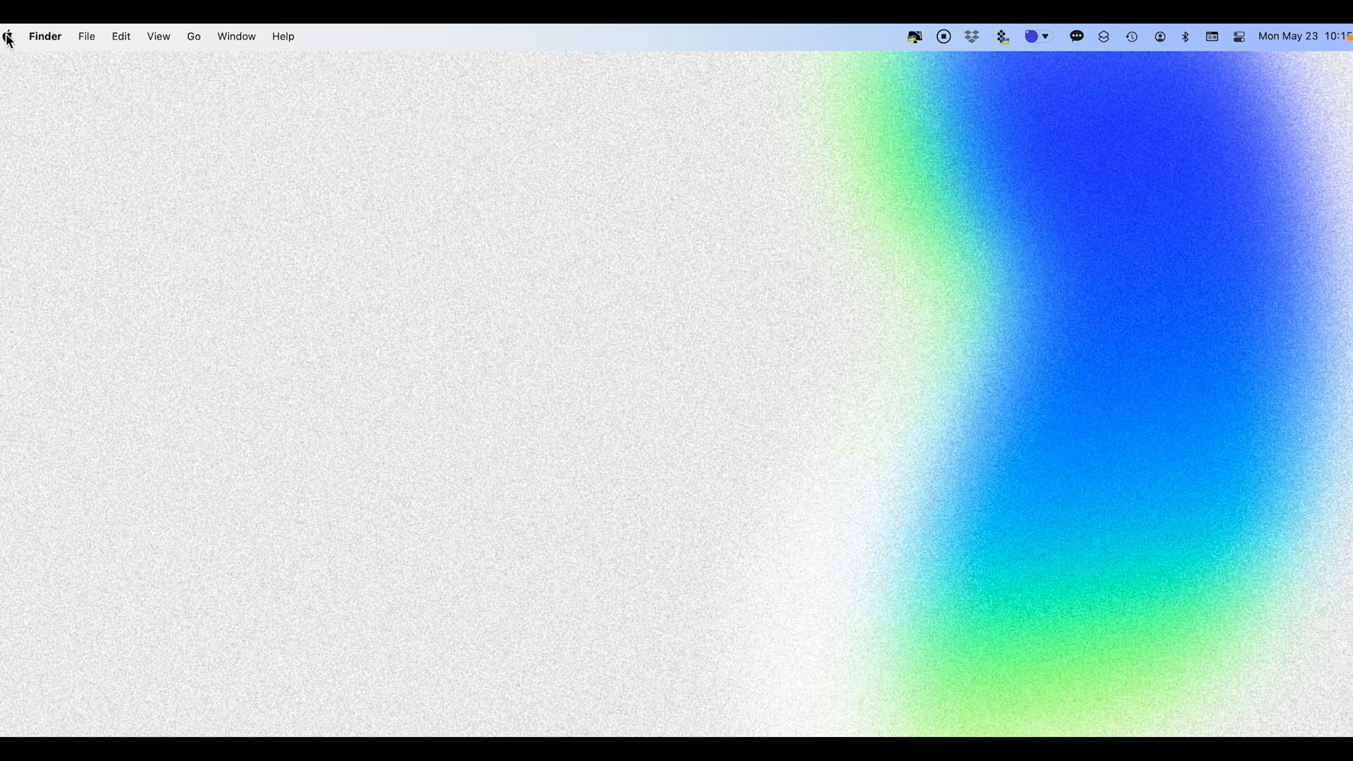
View the Desktop & Screen Saver pane in System Preferences, then reopen System Preferences from the Apple menu
{"action": "left_click", "coordinate": [9, 36]}
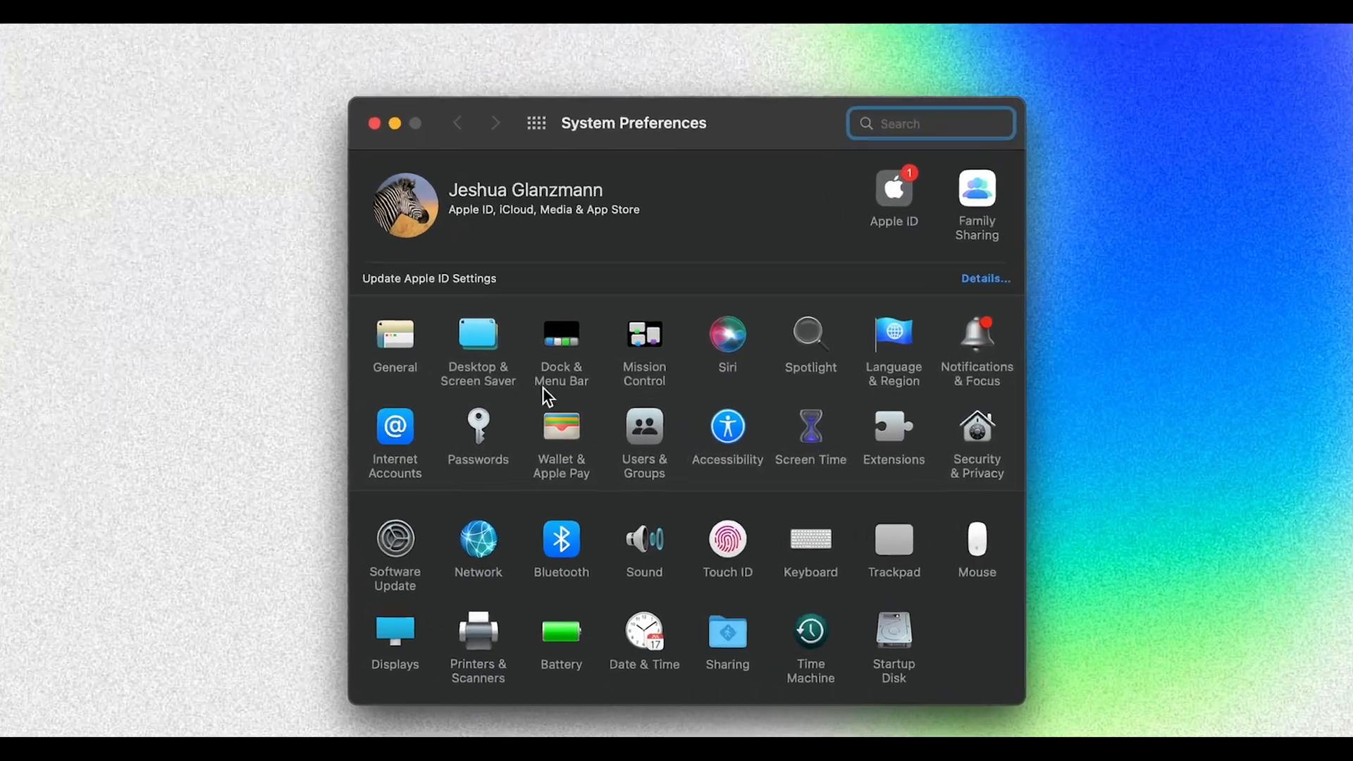
{"action": "left_click", "coordinate": [478, 334]}
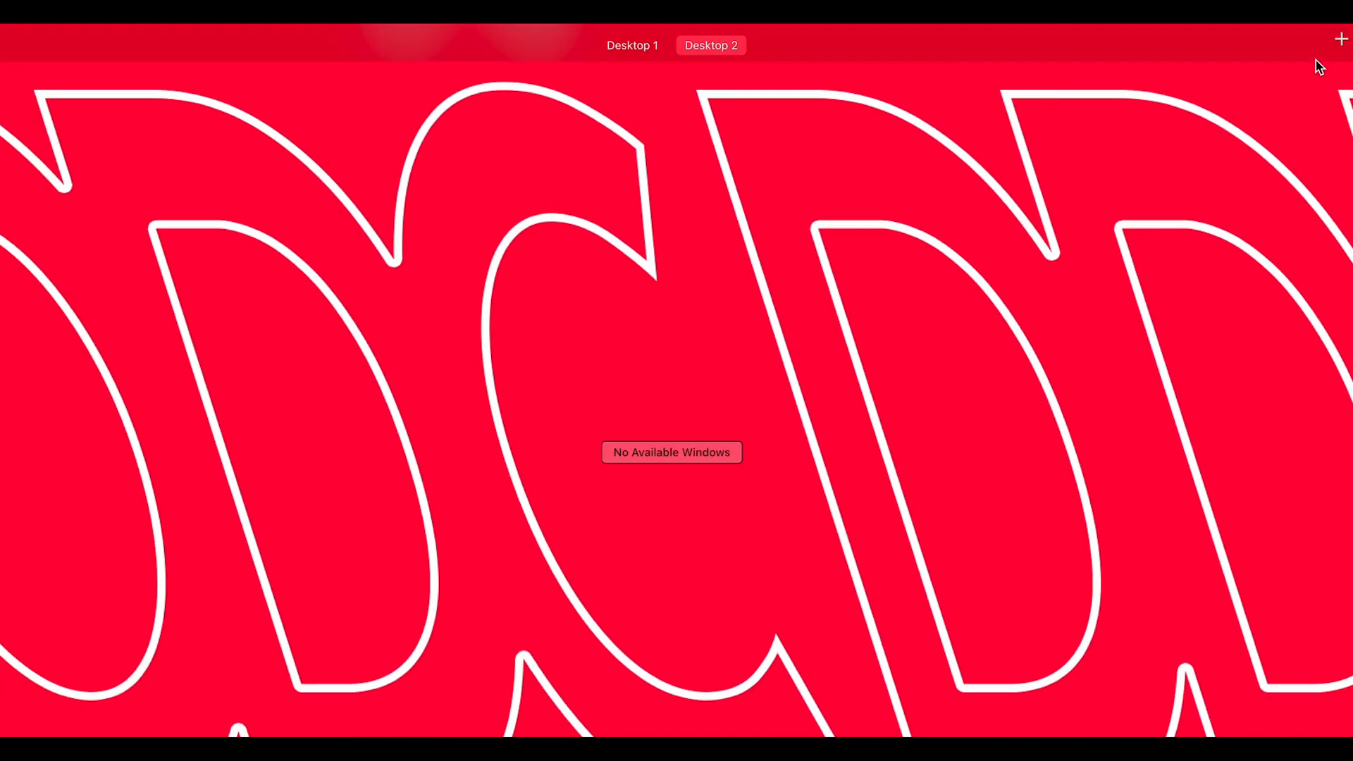
{"action": "left_click", "coordinate": [1341, 40]}
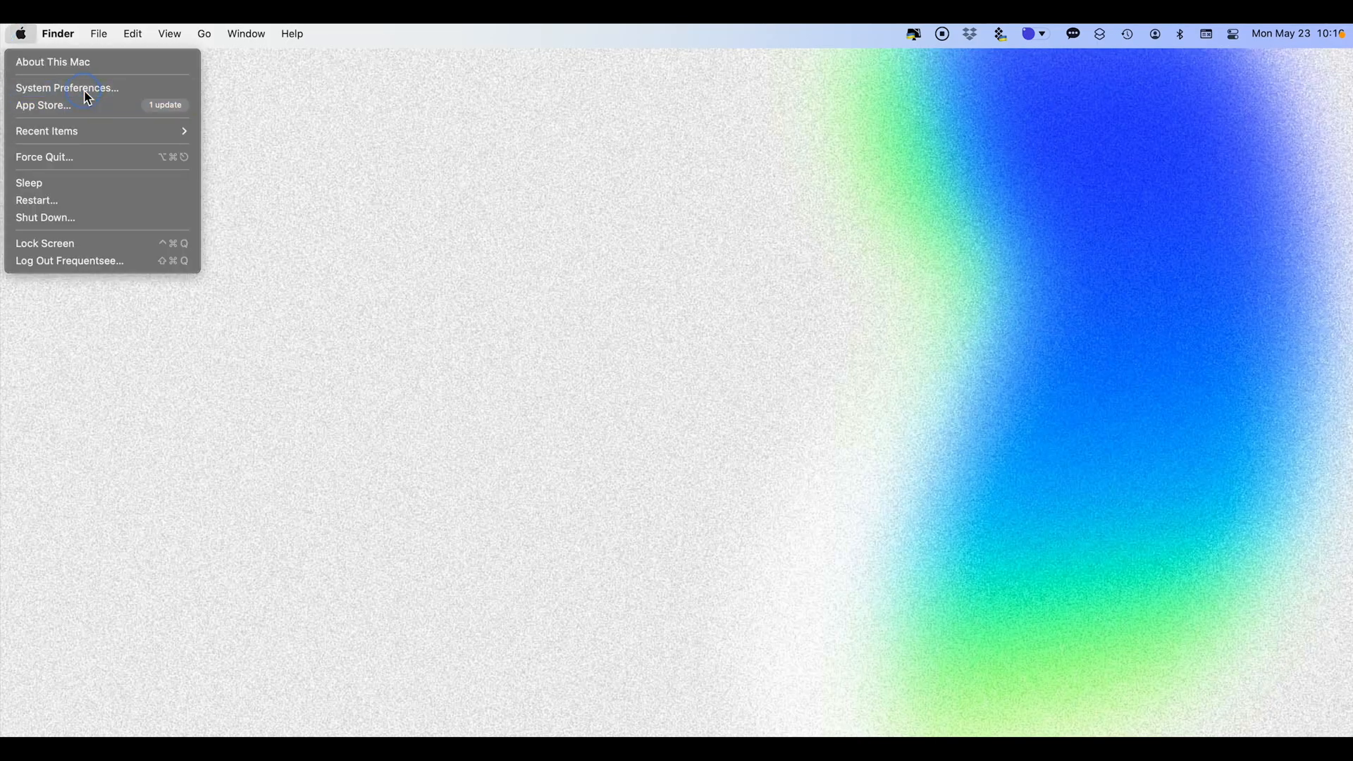
{"action": "left_click", "coordinate": [66, 87]}
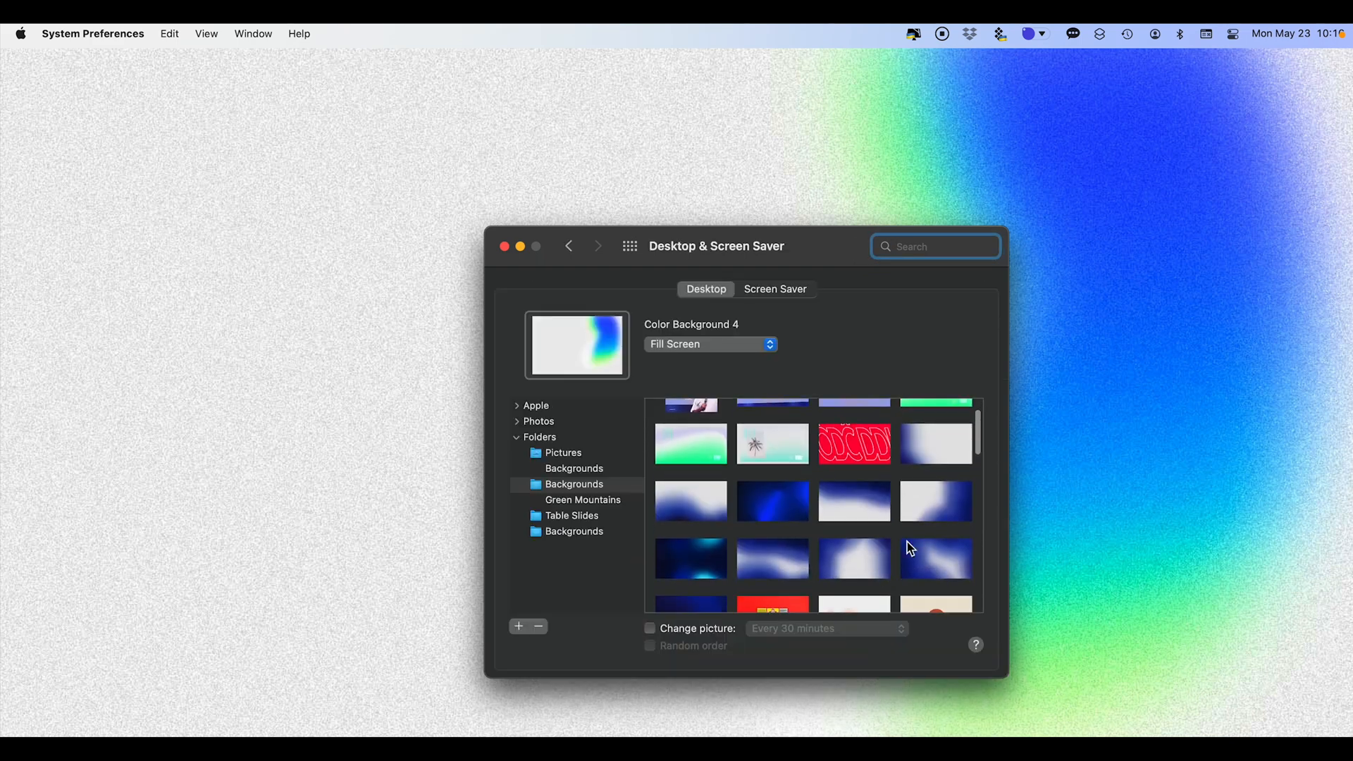
{"action": "left_click", "coordinate": [18, 34]}
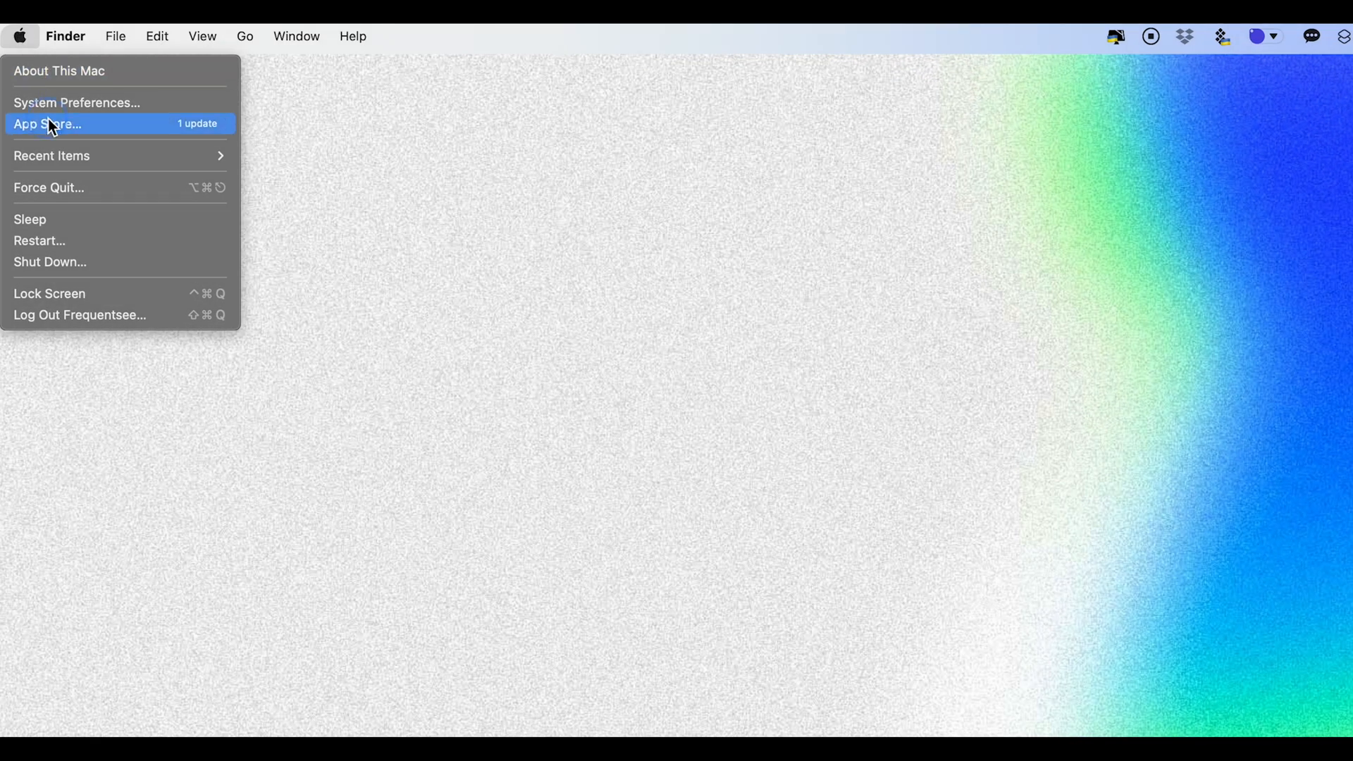
Reach the Hot Corners settings from the Screen Saver pane of Desktop & Screen Saver
{"action": "left_click", "coordinate": [76, 103]}
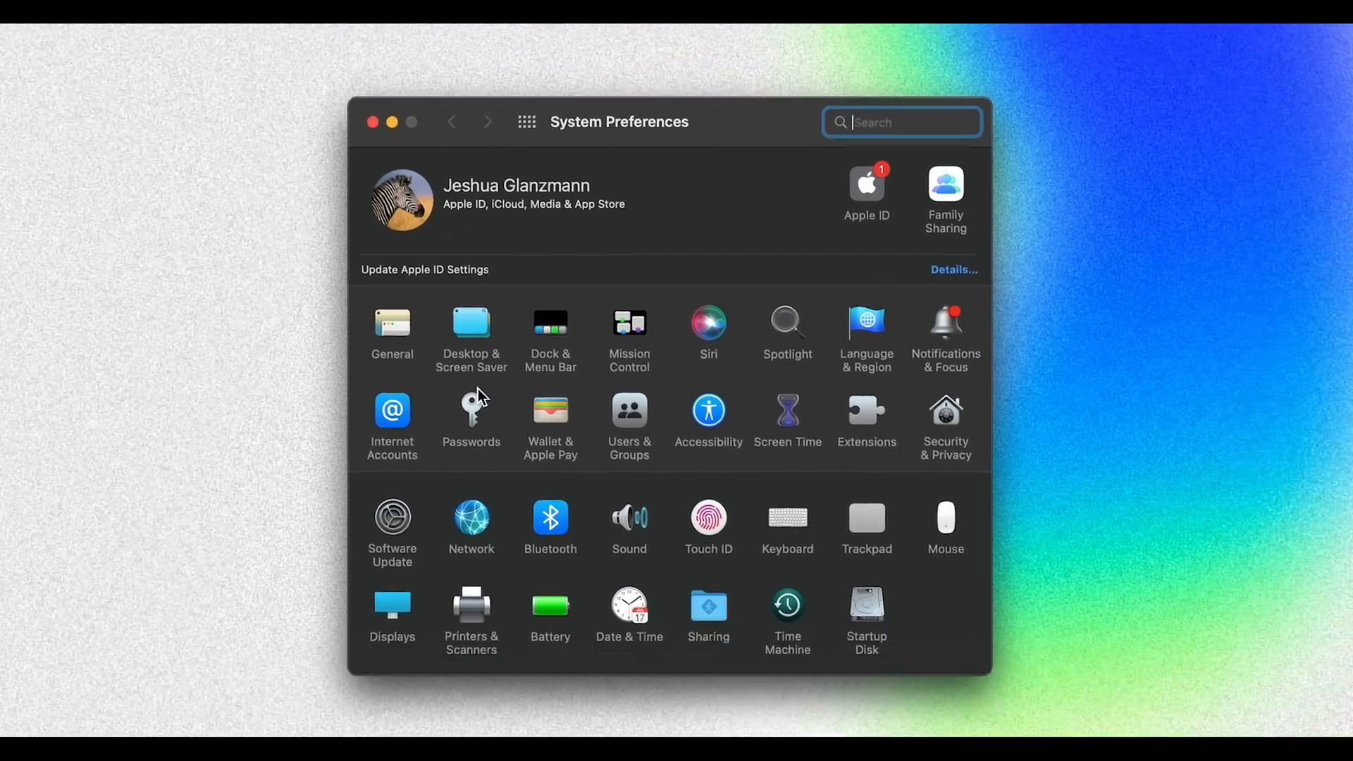
{"action": "left_click", "coordinate": [471, 330]}
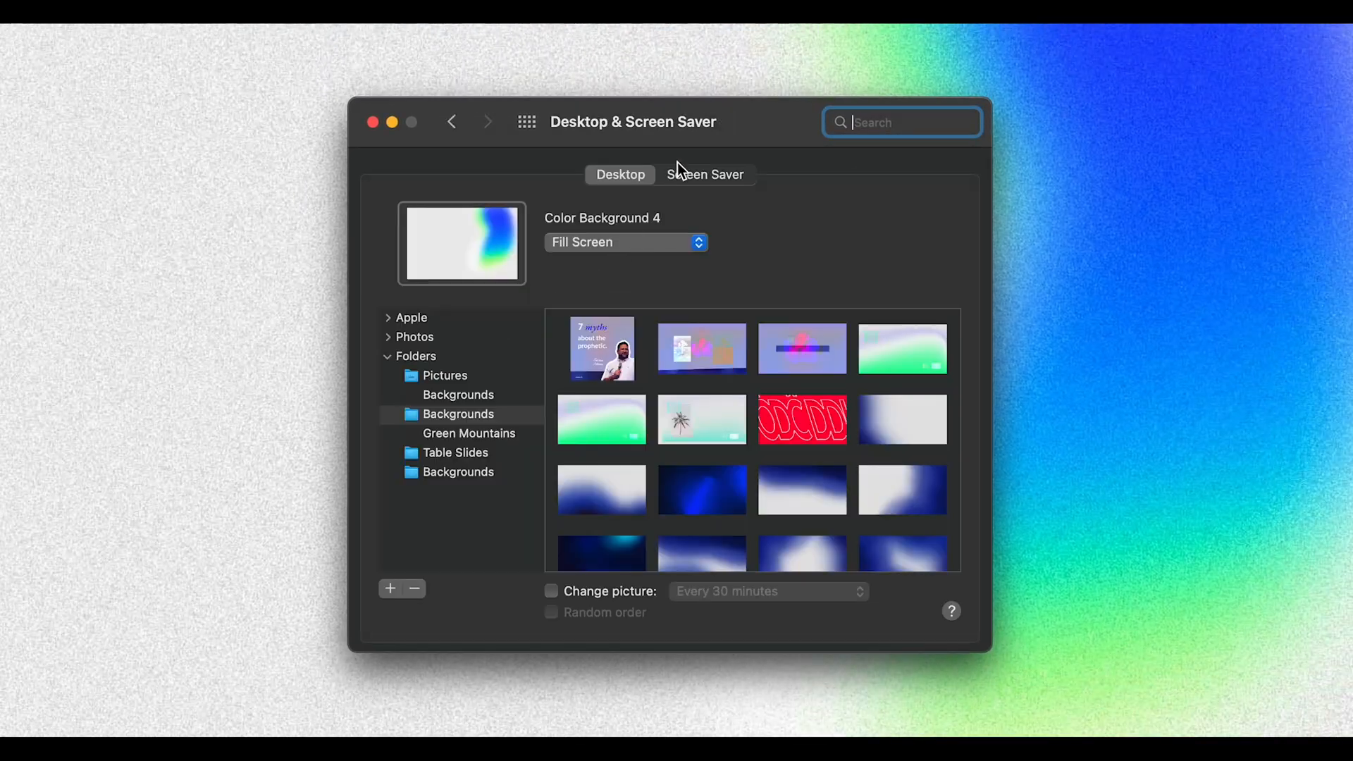
{"action": "left_click", "coordinate": [704, 175]}
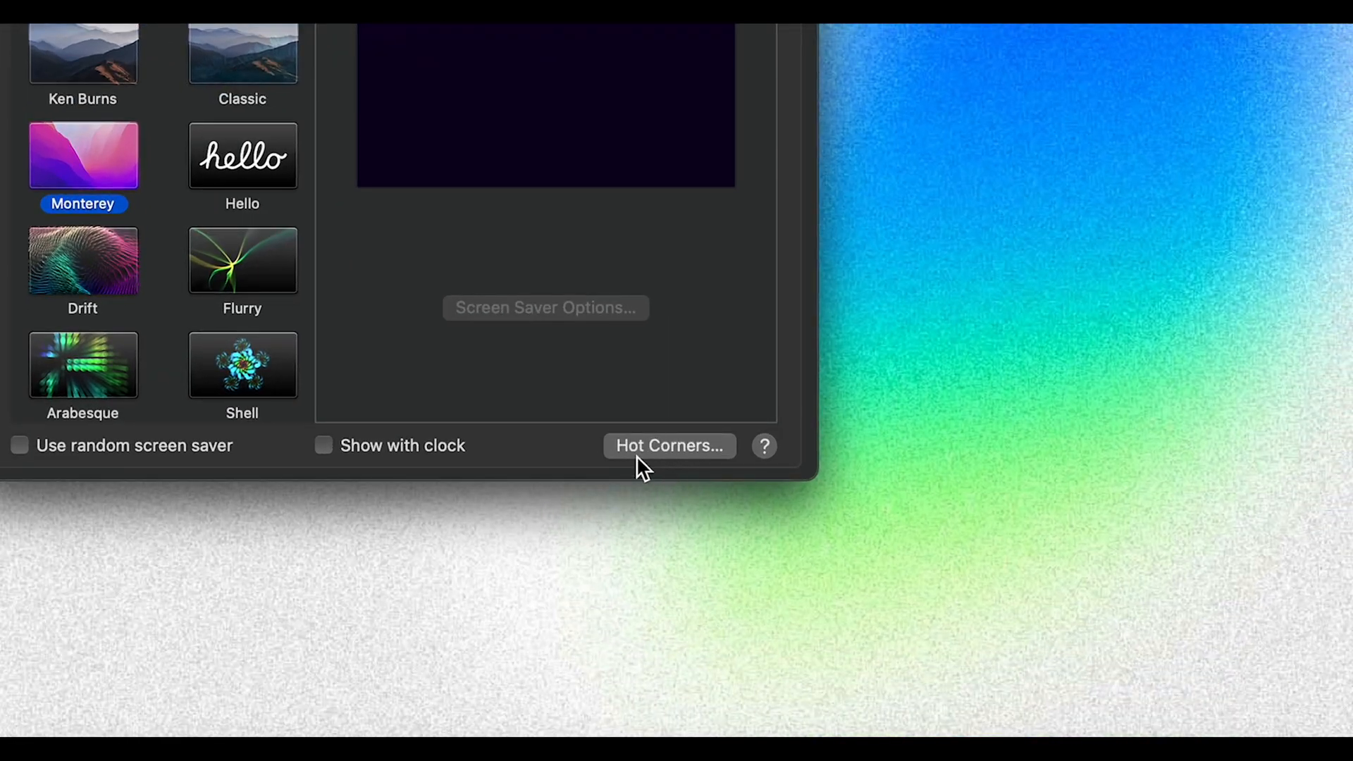
{"action": "left_click", "coordinate": [670, 446]}
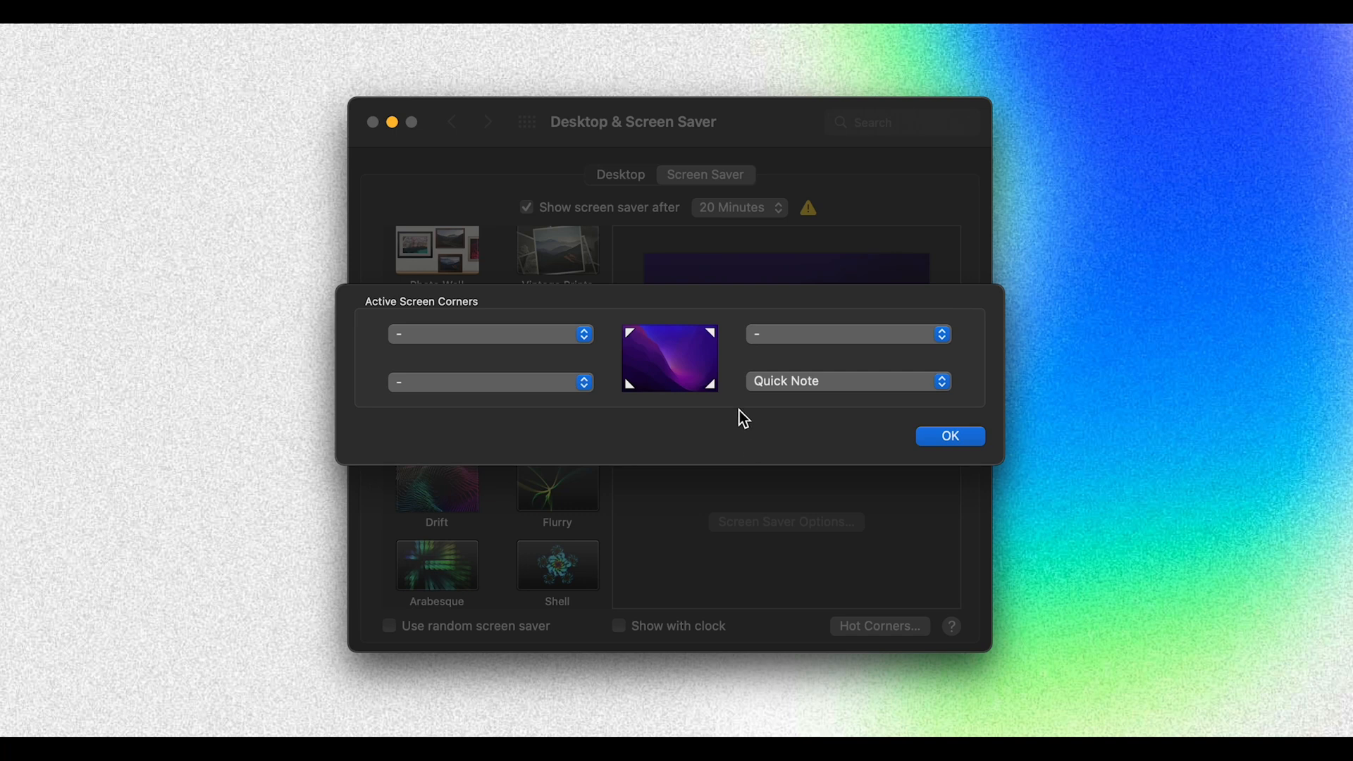
{"action": "mouse_move", "coordinate": [798, 424]}
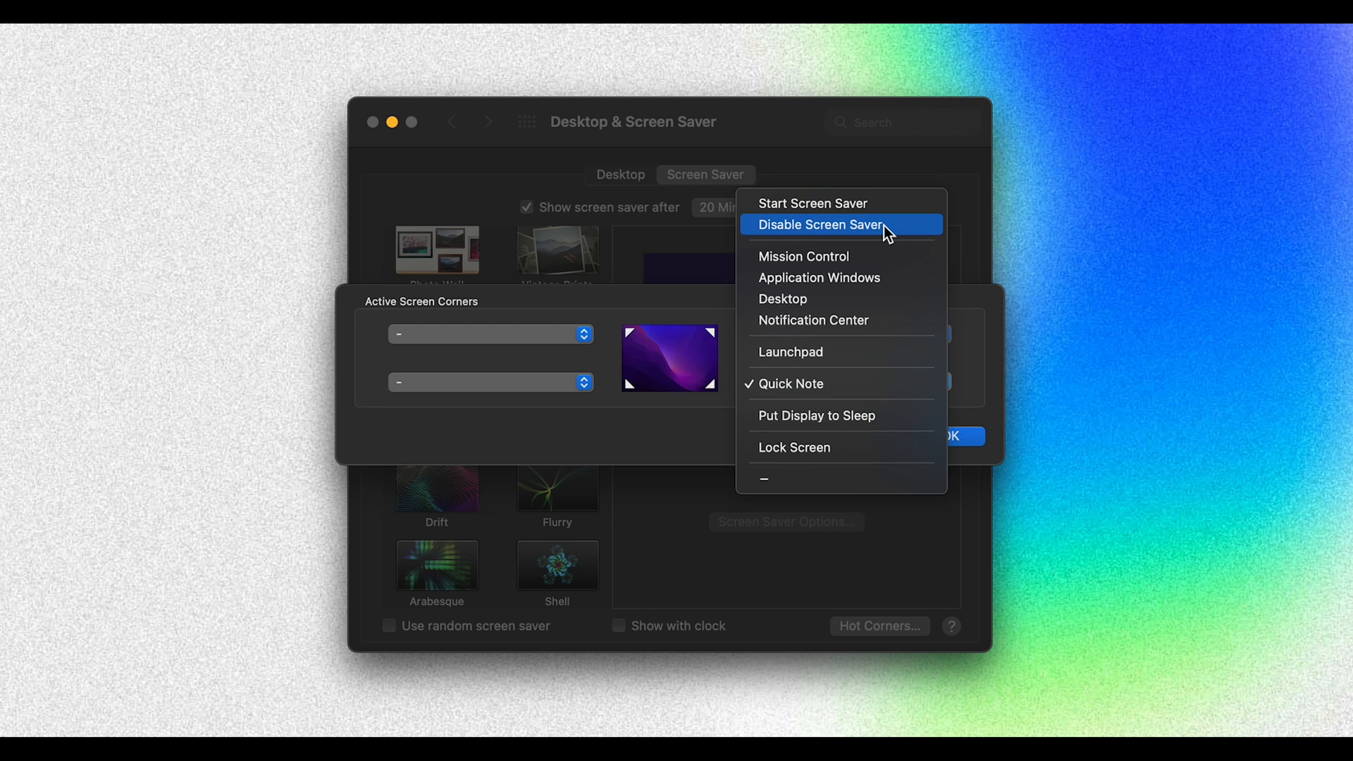
{"action": "mouse_move", "coordinate": [862, 352]}
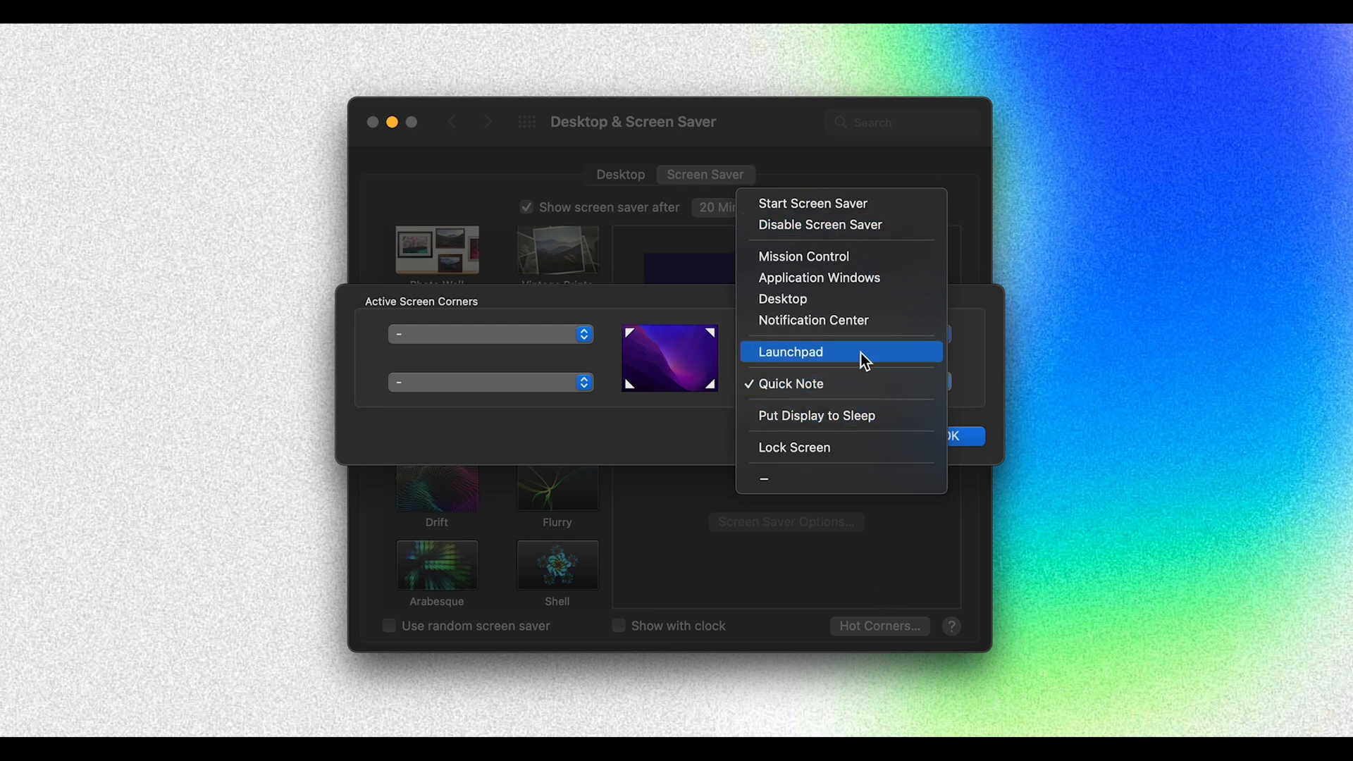
Assign Launchpad to the bottom-right corner and Quick Note to the top-left corner, then confirm
{"action": "left_click", "coordinate": [788, 351]}
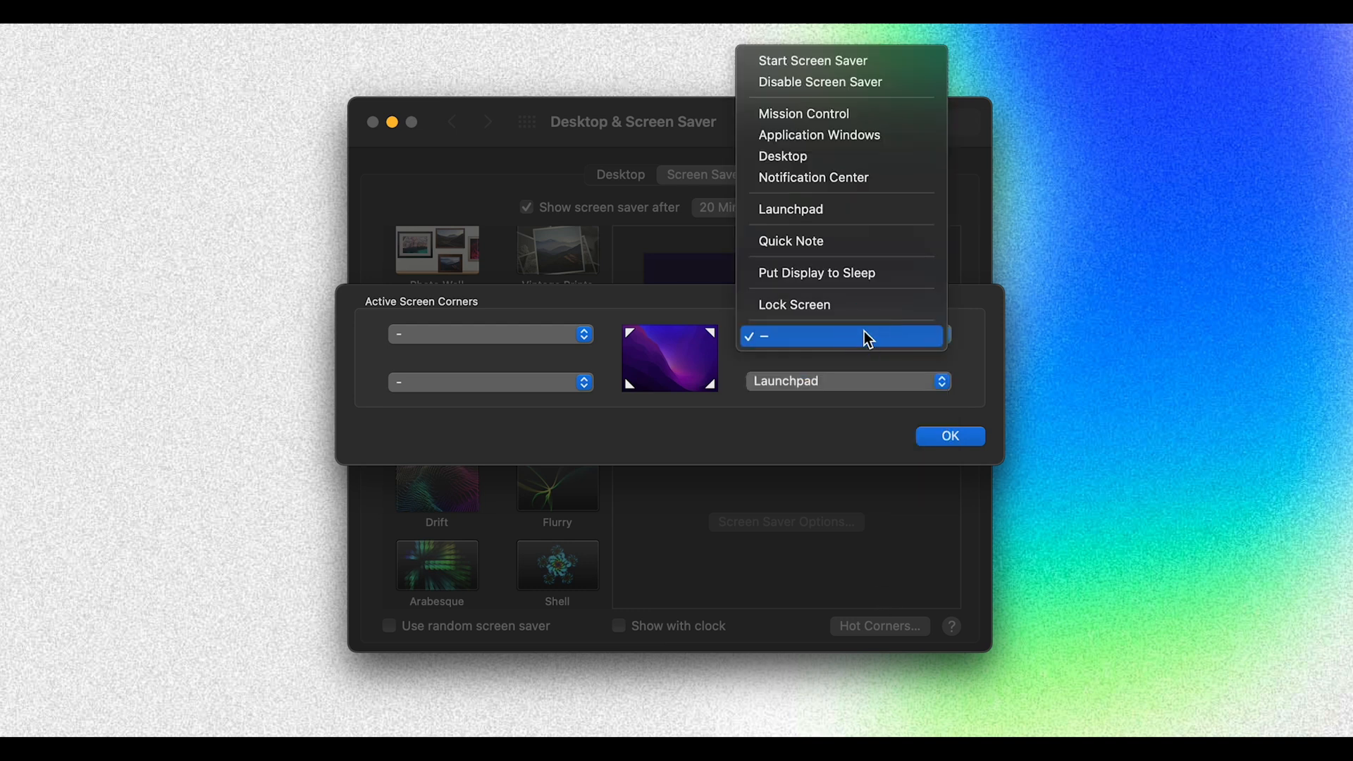
{"action": "mouse_move", "coordinate": [889, 177]}
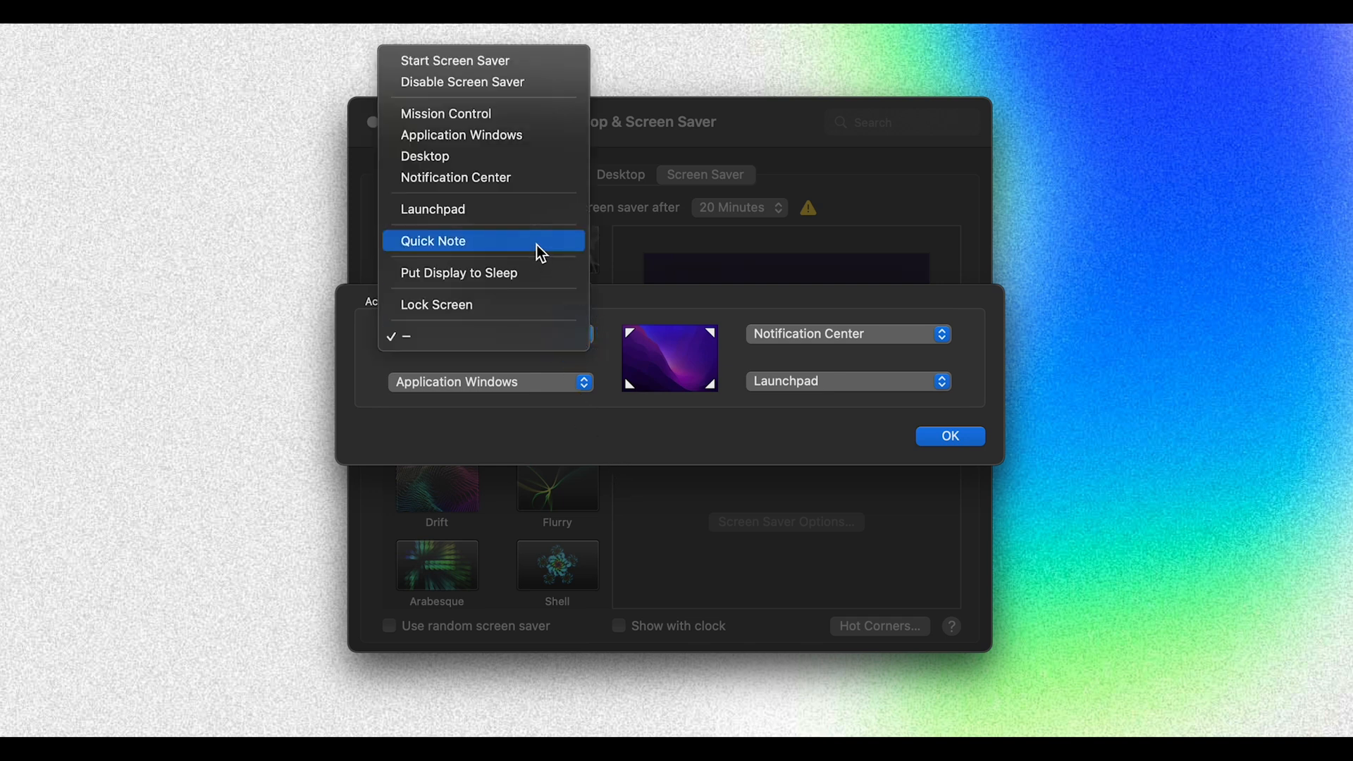
{"action": "left_click", "coordinate": [433, 241]}
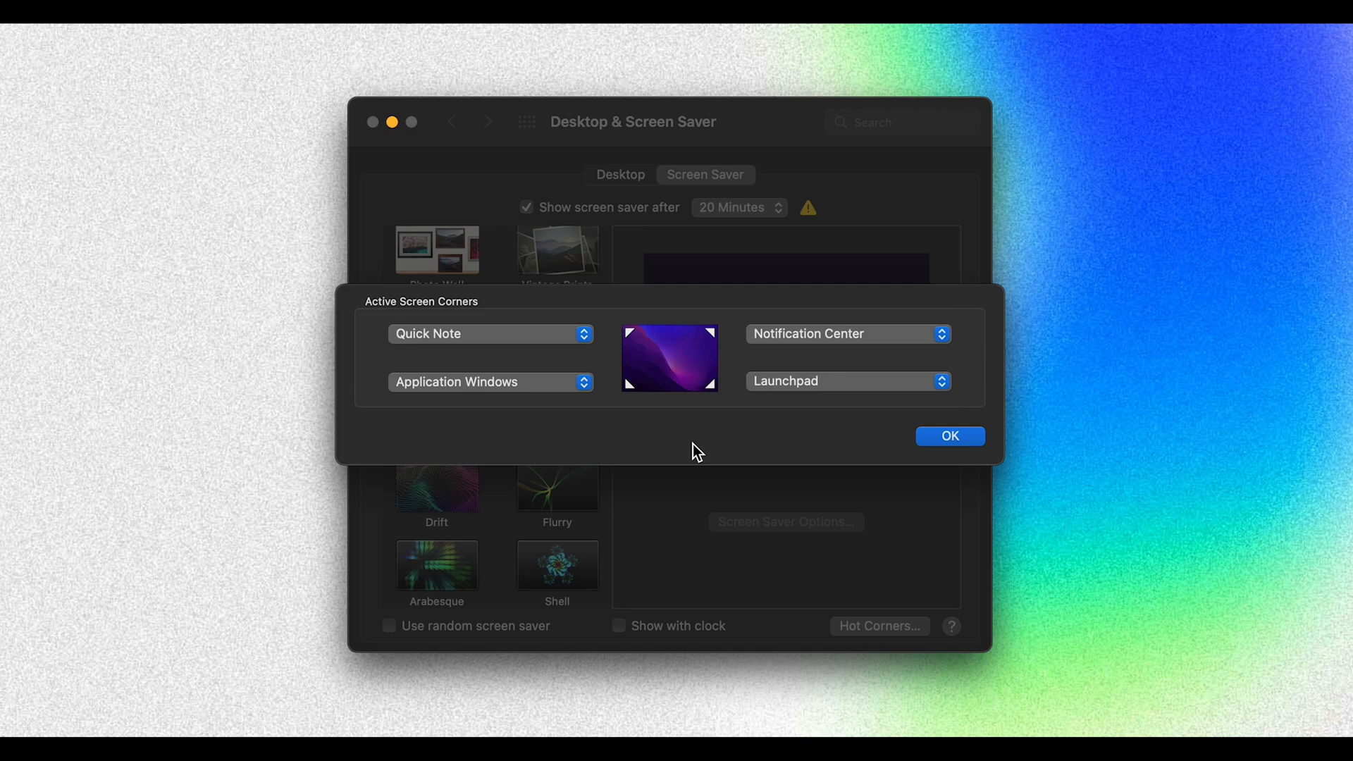
{"action": "left_click", "coordinate": [948, 436]}
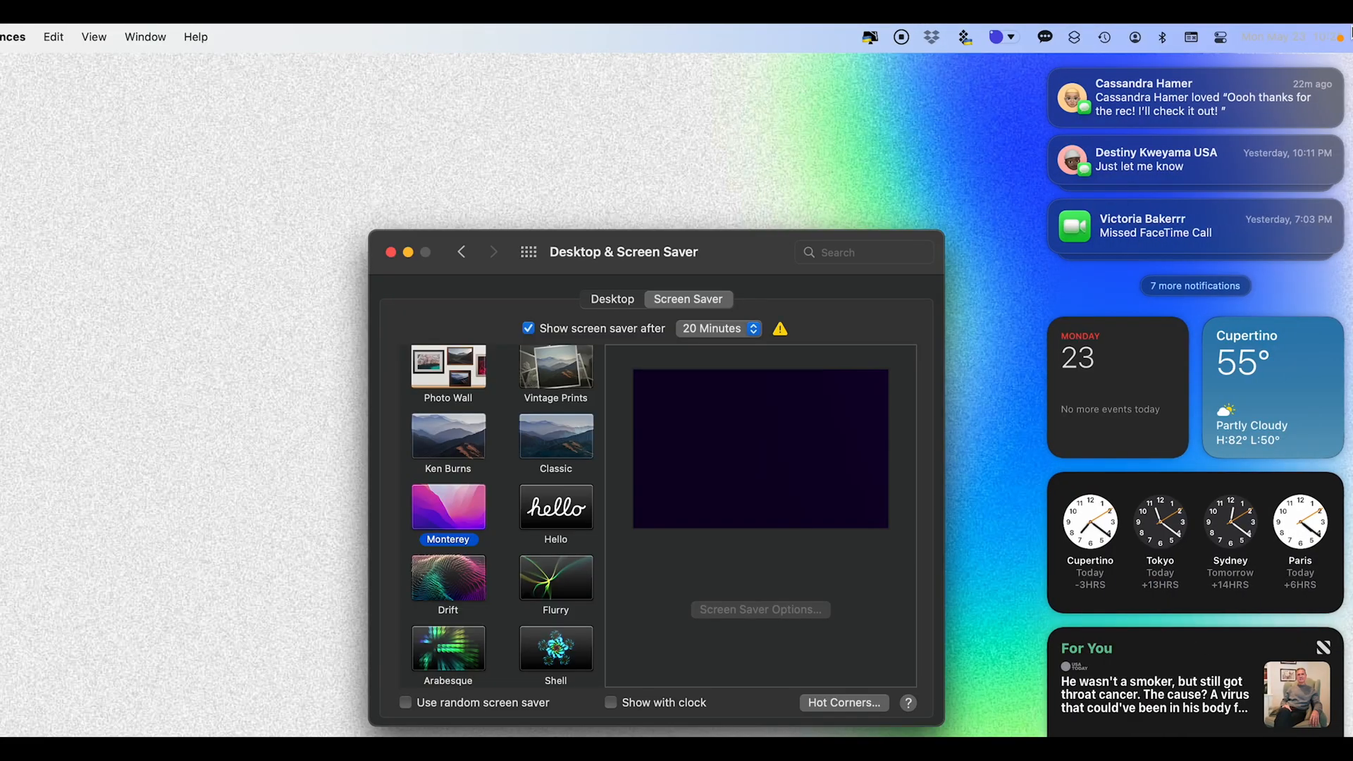
Dismiss Notification Center to return to a clear desktop
{"action": "left_click", "coordinate": [987, 467]}
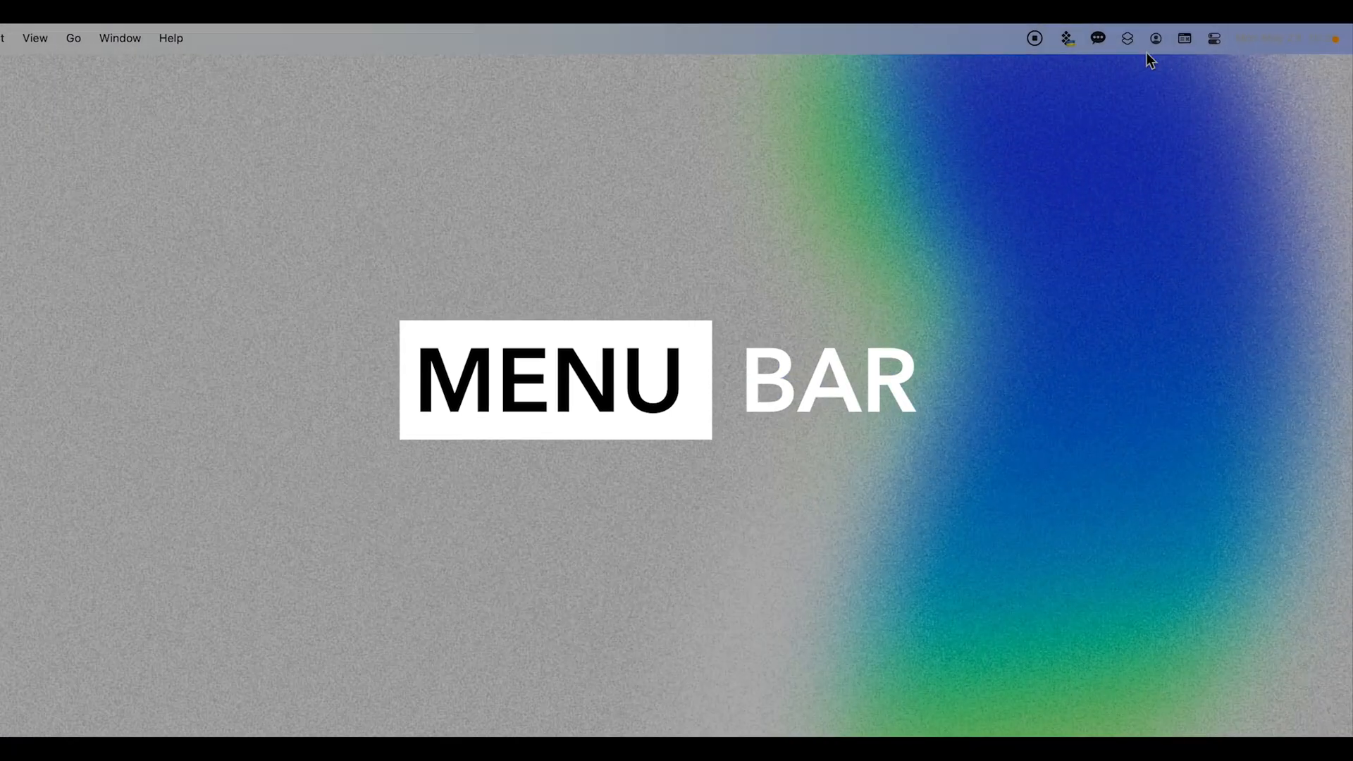
Show Control Center from the menu bar with its Wi-Fi, Bluetooth, Display and Music modules
{"action": "left_click", "coordinate": [1187, 43]}
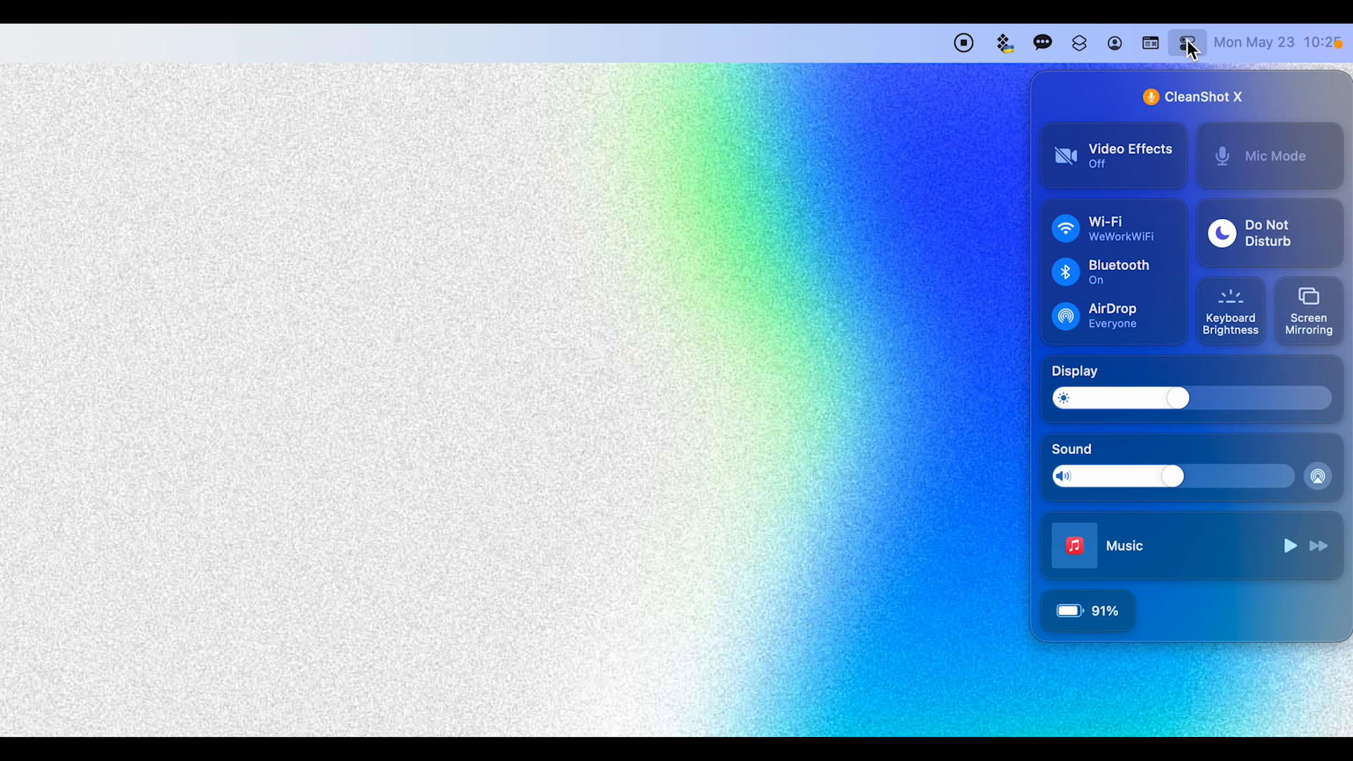
{"action": "mouse_move", "coordinate": [1190, 158]}
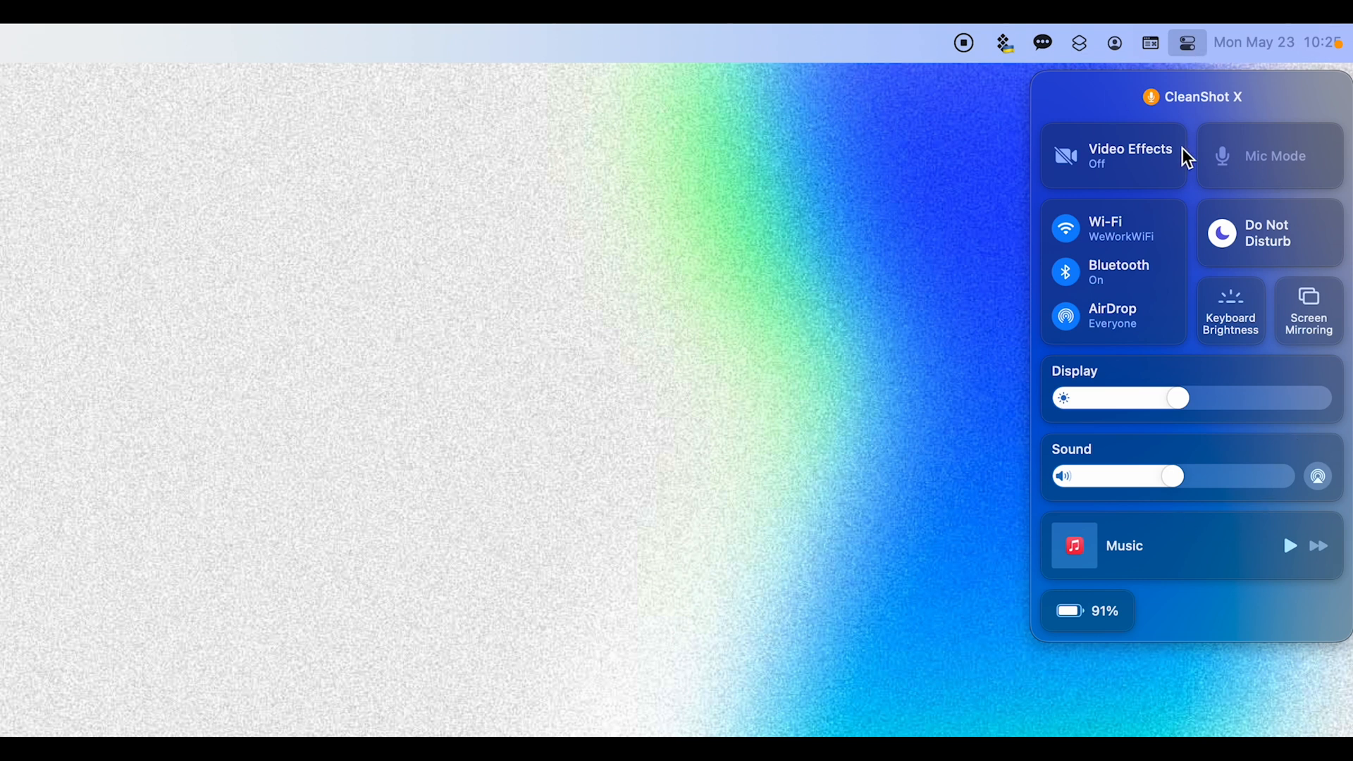
{"action": "mouse_move", "coordinate": [1209, 413]}
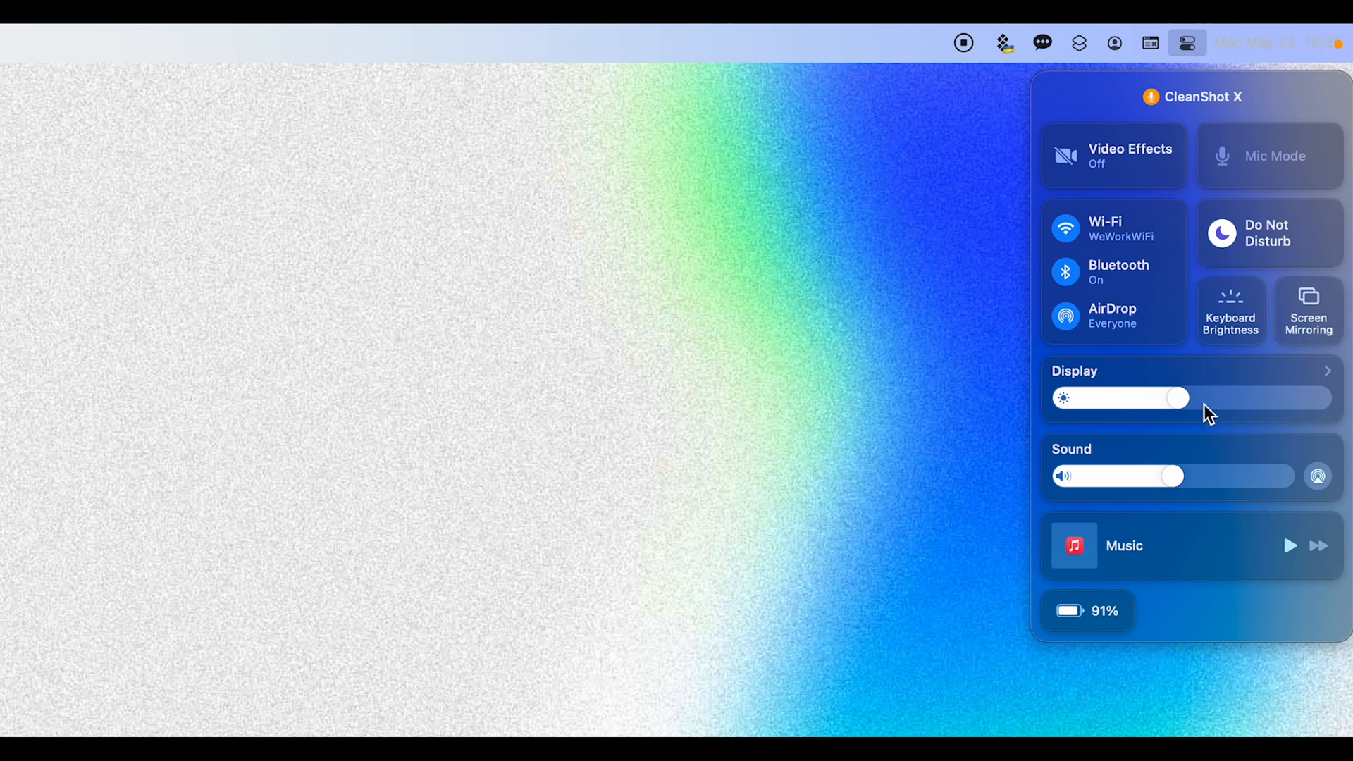
{"action": "mouse_move", "coordinate": [1170, 285]}
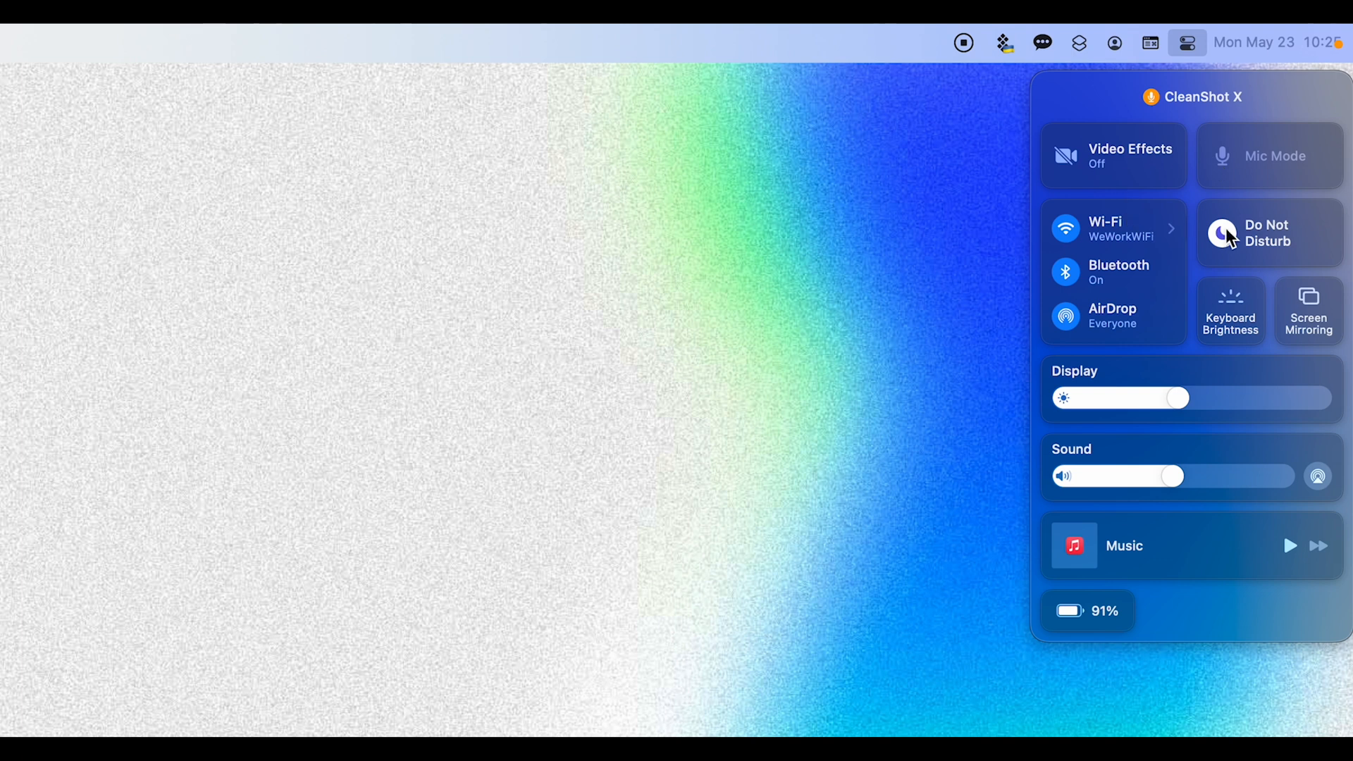
{"action": "mouse_move", "coordinate": [1161, 199]}
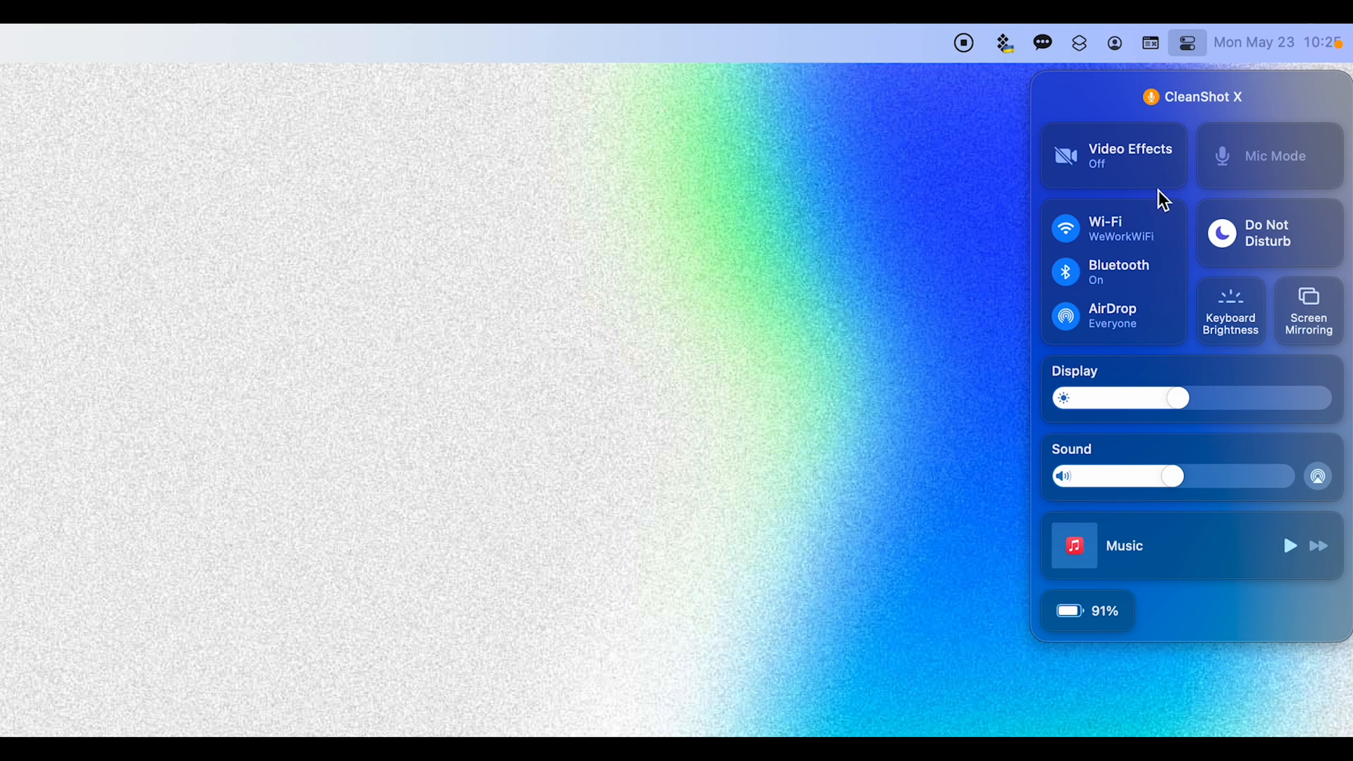
{"action": "mouse_move", "coordinate": [1143, 283]}
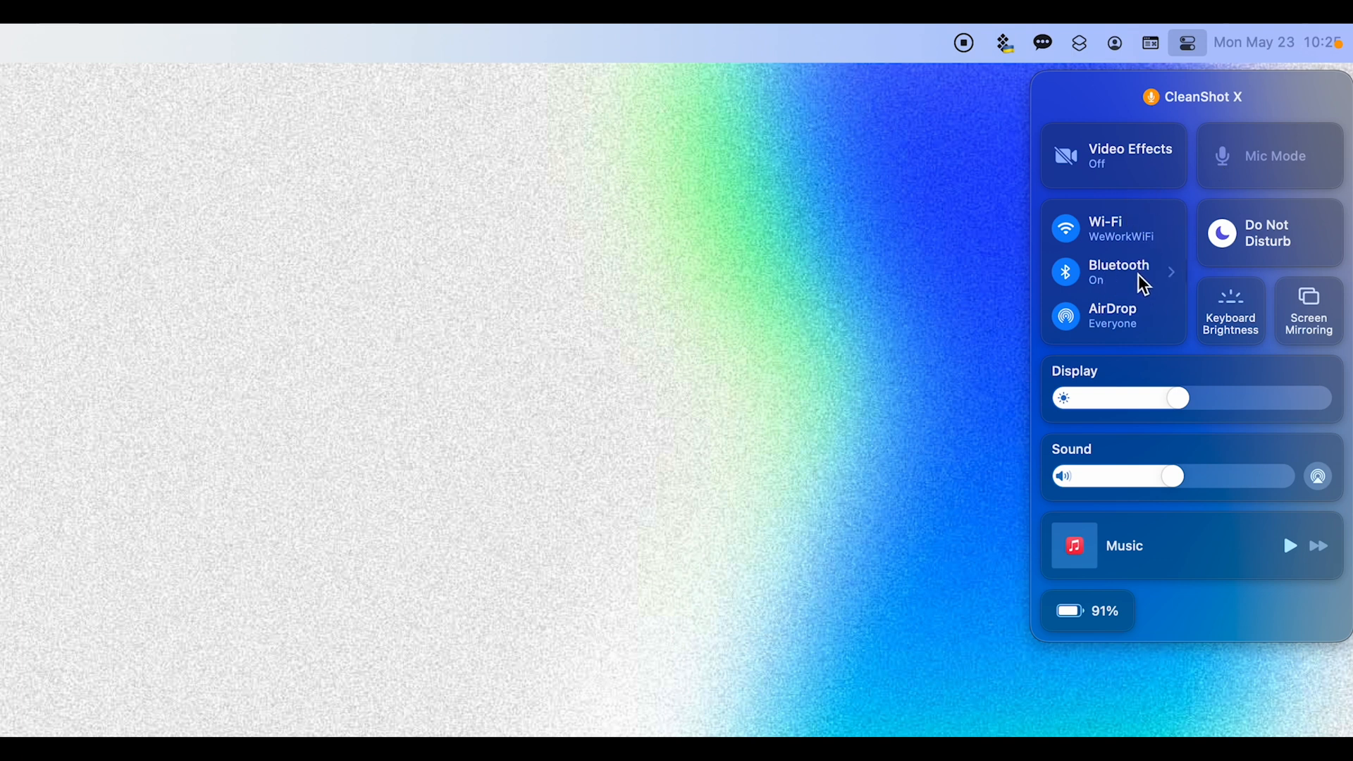
{"action": "mouse_move", "coordinate": [1118, 224]}
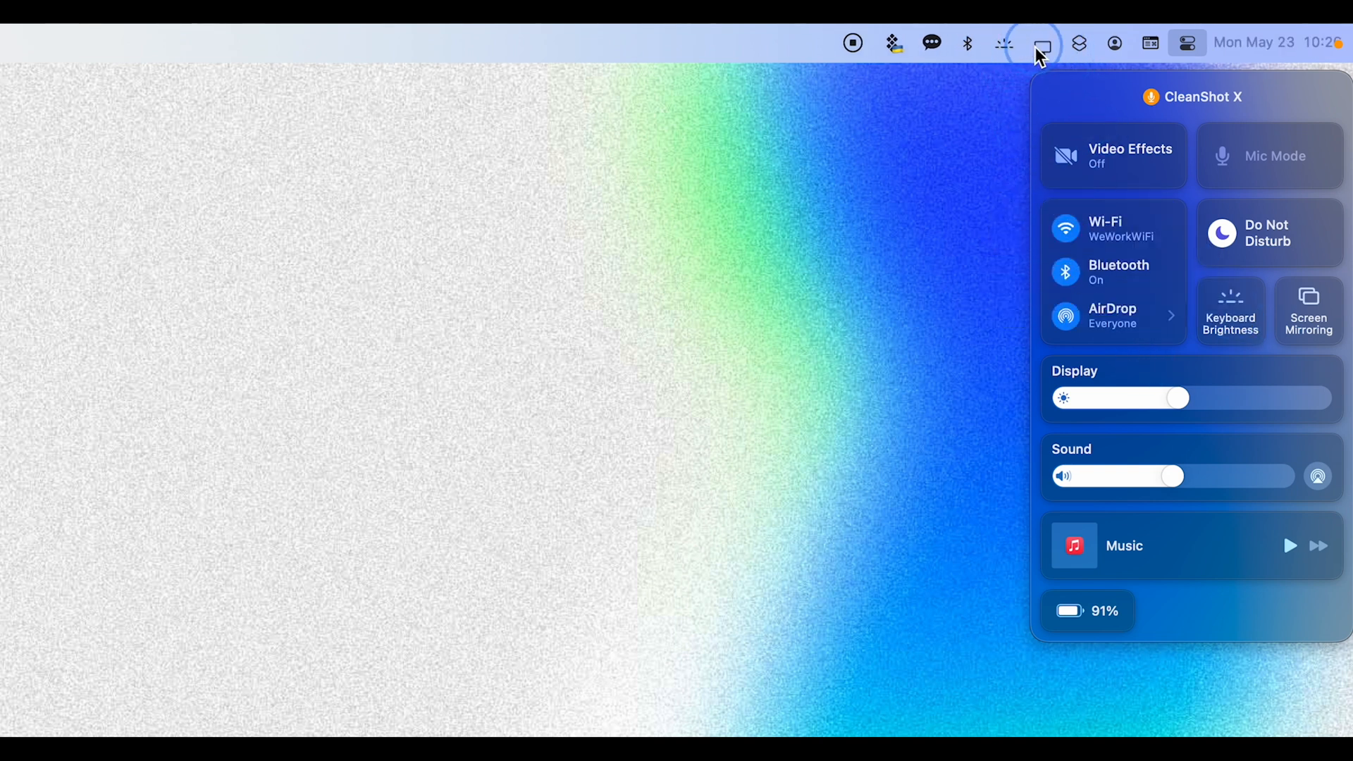
{"action": "mouse_move", "coordinate": [1014, 121]}
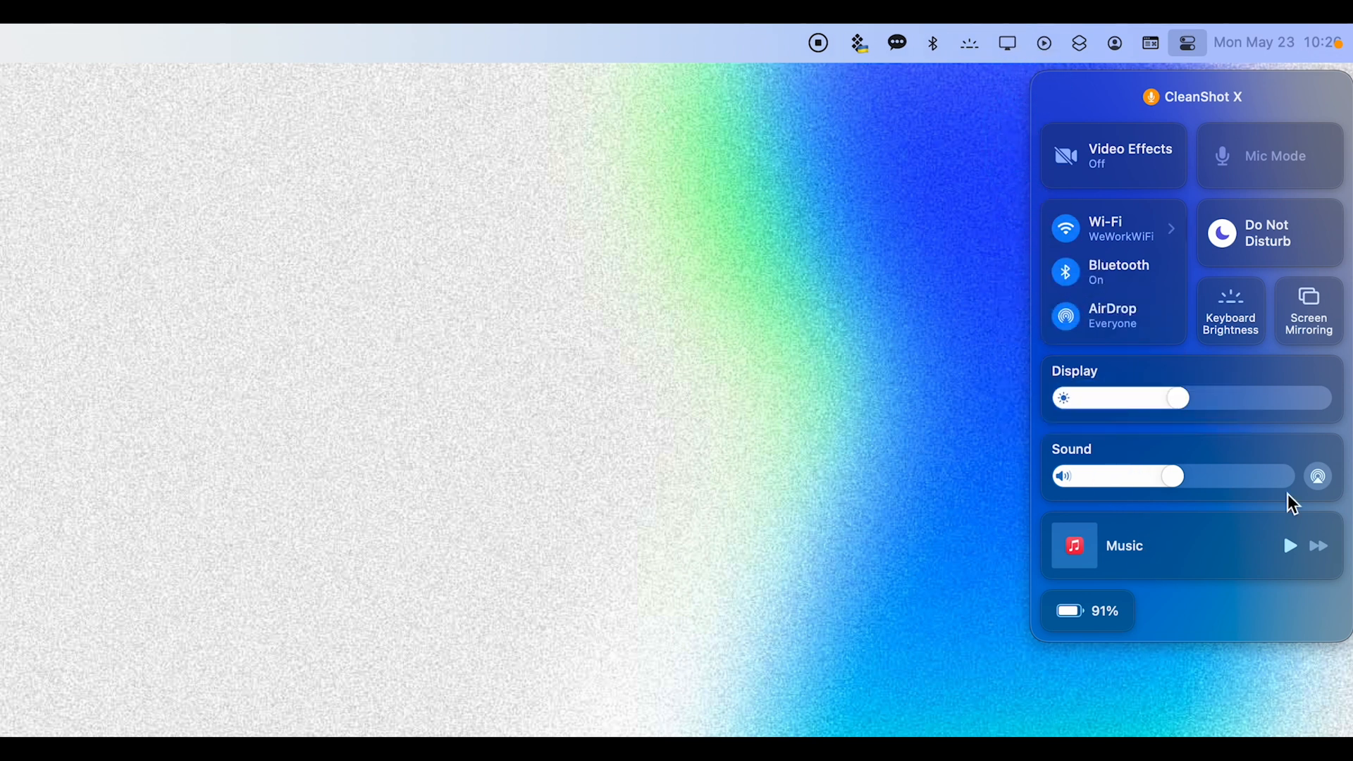
Bring up Spotlight with Command-Space and search for 'birthday photoshoot'
{"action": "key", "text": "cmd+space"}
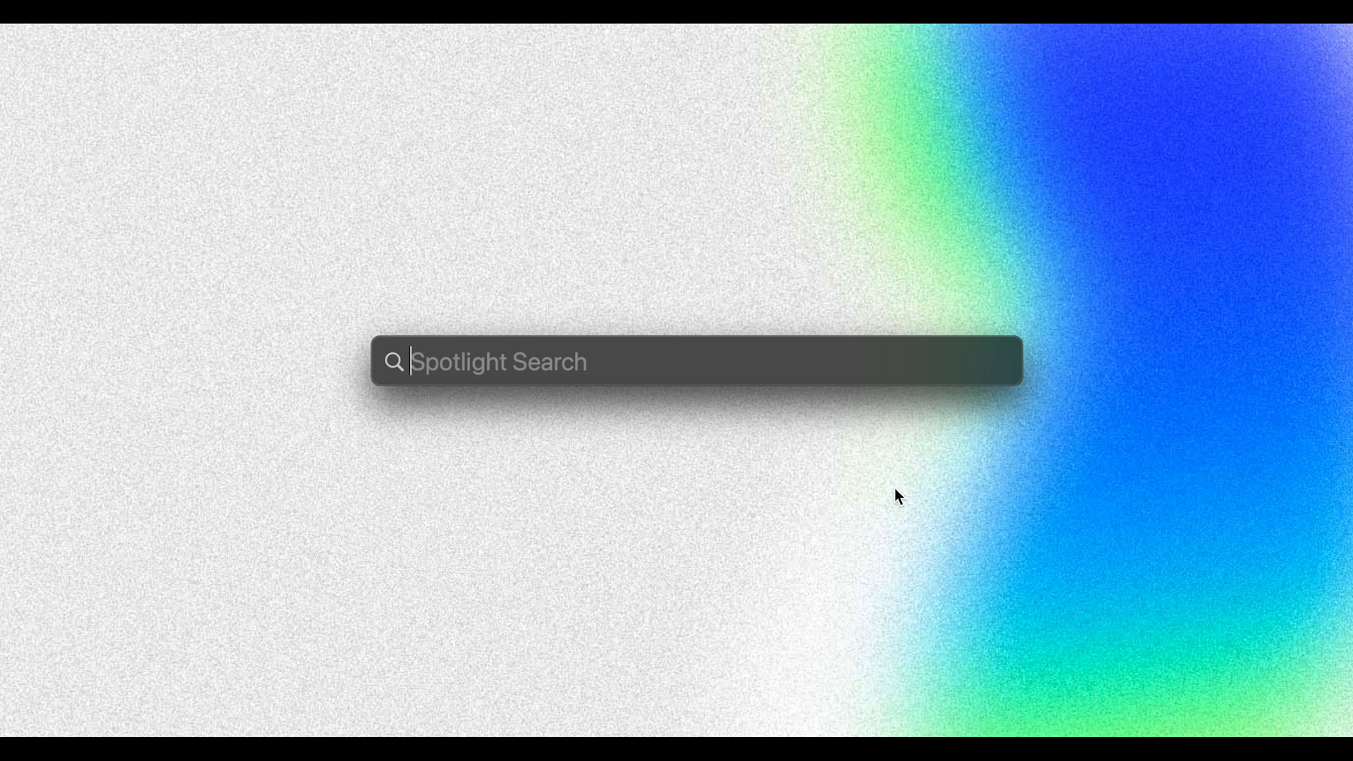
{"action": "type", "text": "birthday photoshoot"}
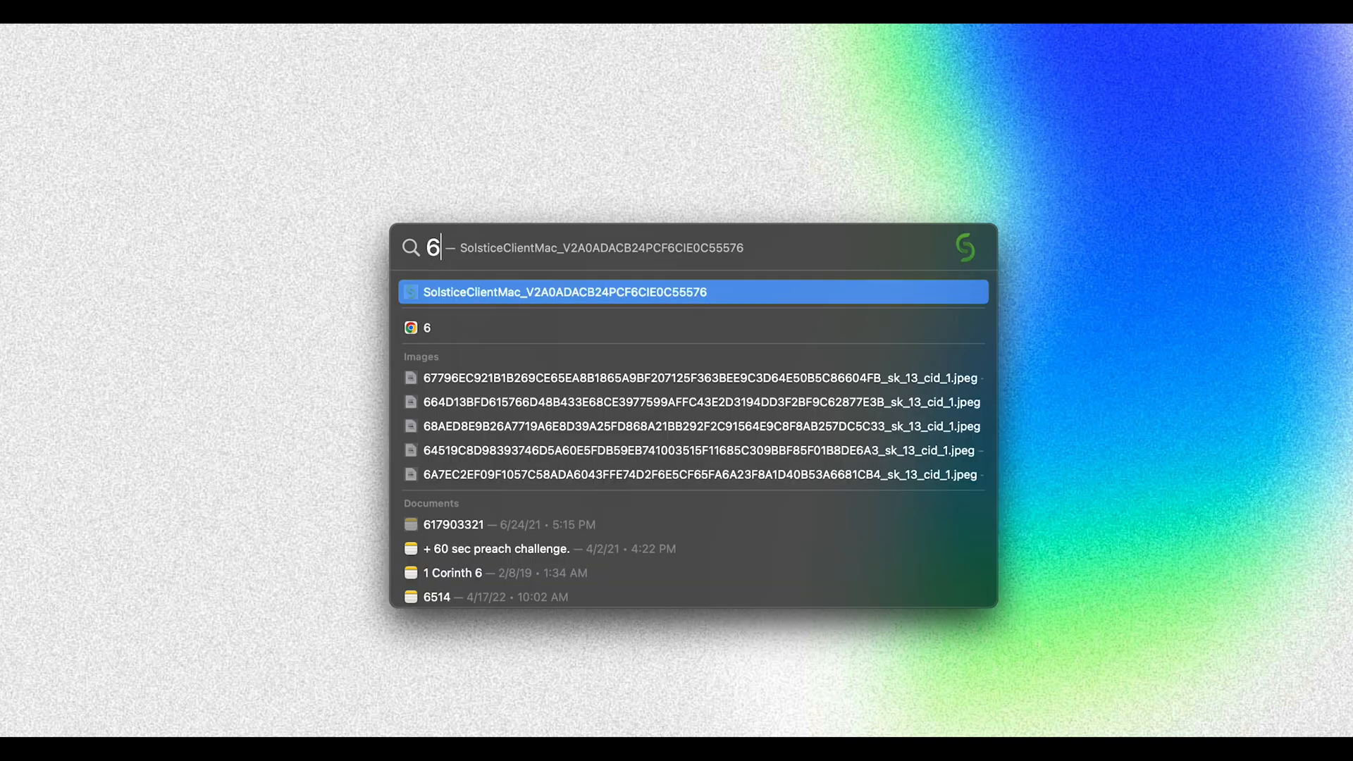
Use Spotlight to calculate 6/55, convert 350 GBP to US dollars, then search 'Red Sox'
{"action": "type", "text": "+78"}
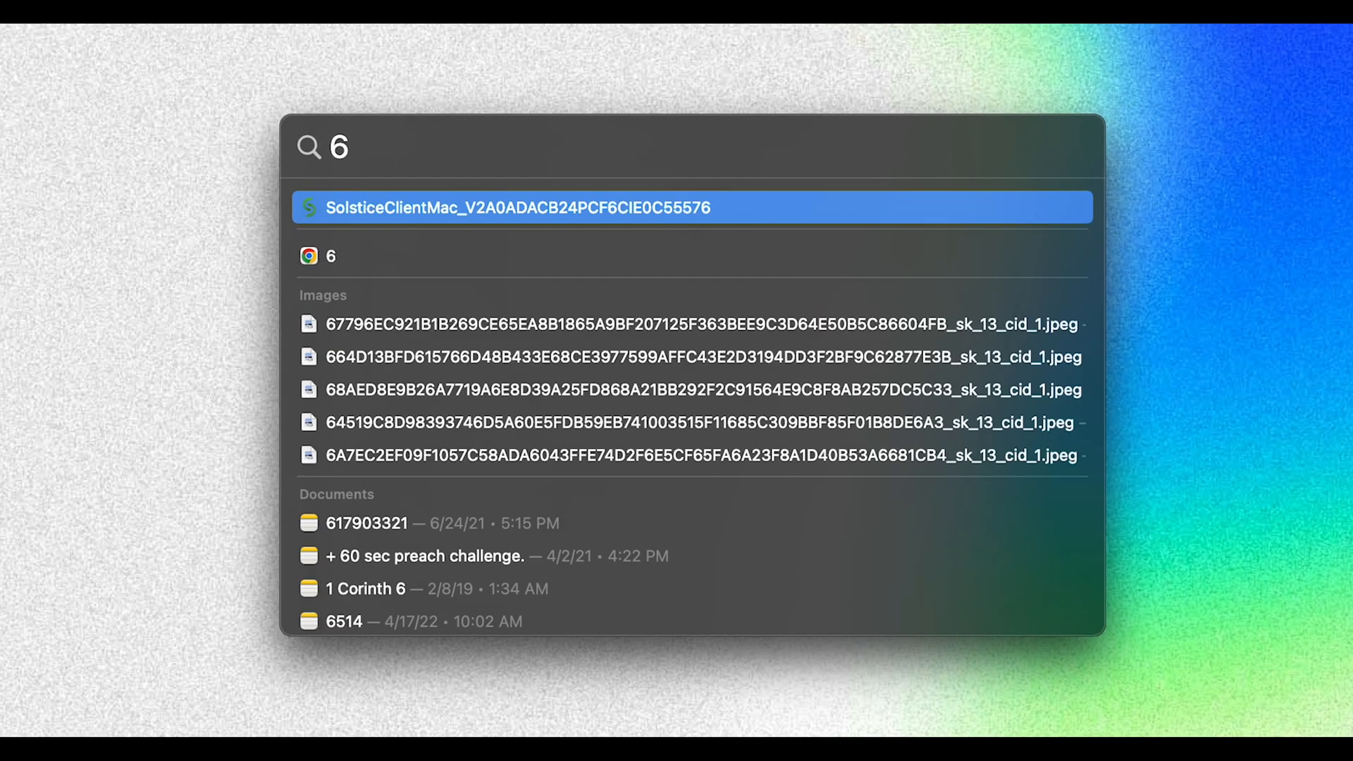
{"action": "type", "text": "/55"}
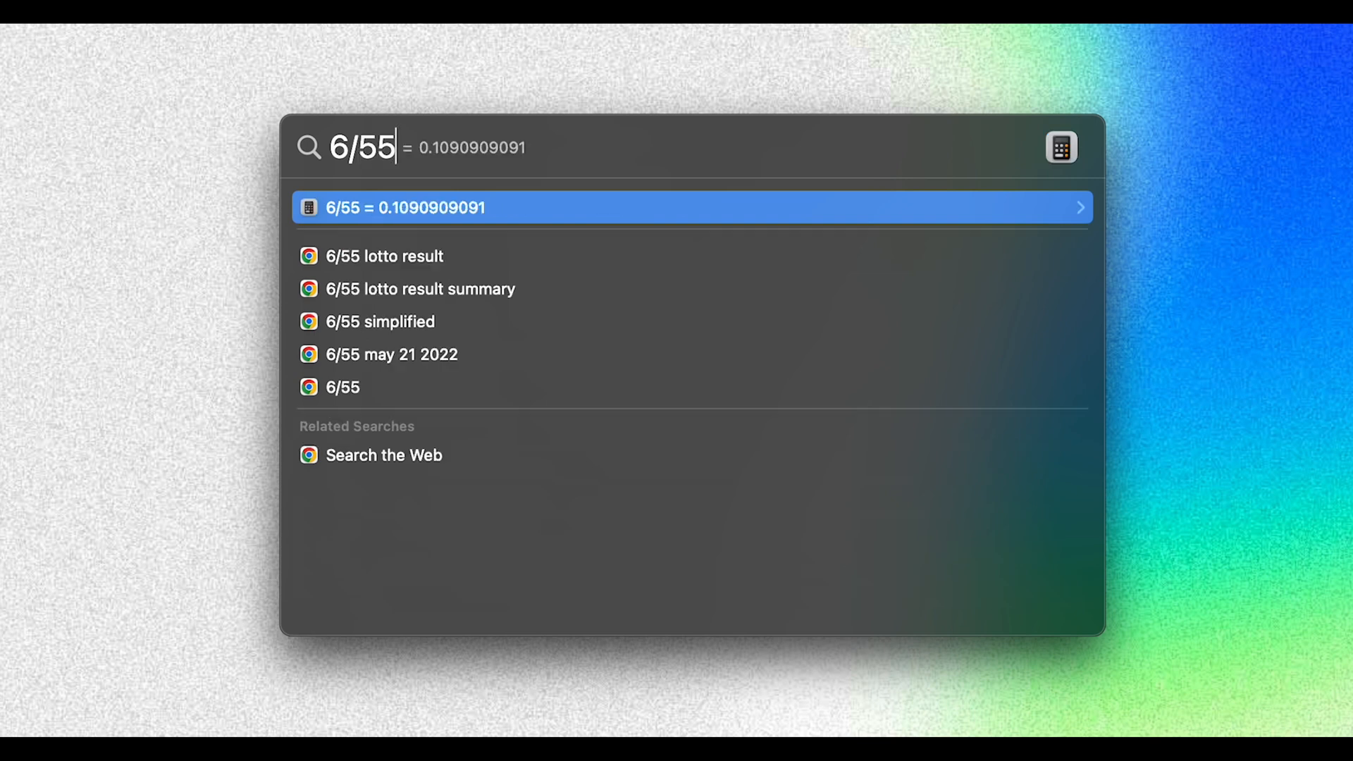
{"action": "key", "text": "backspace"}
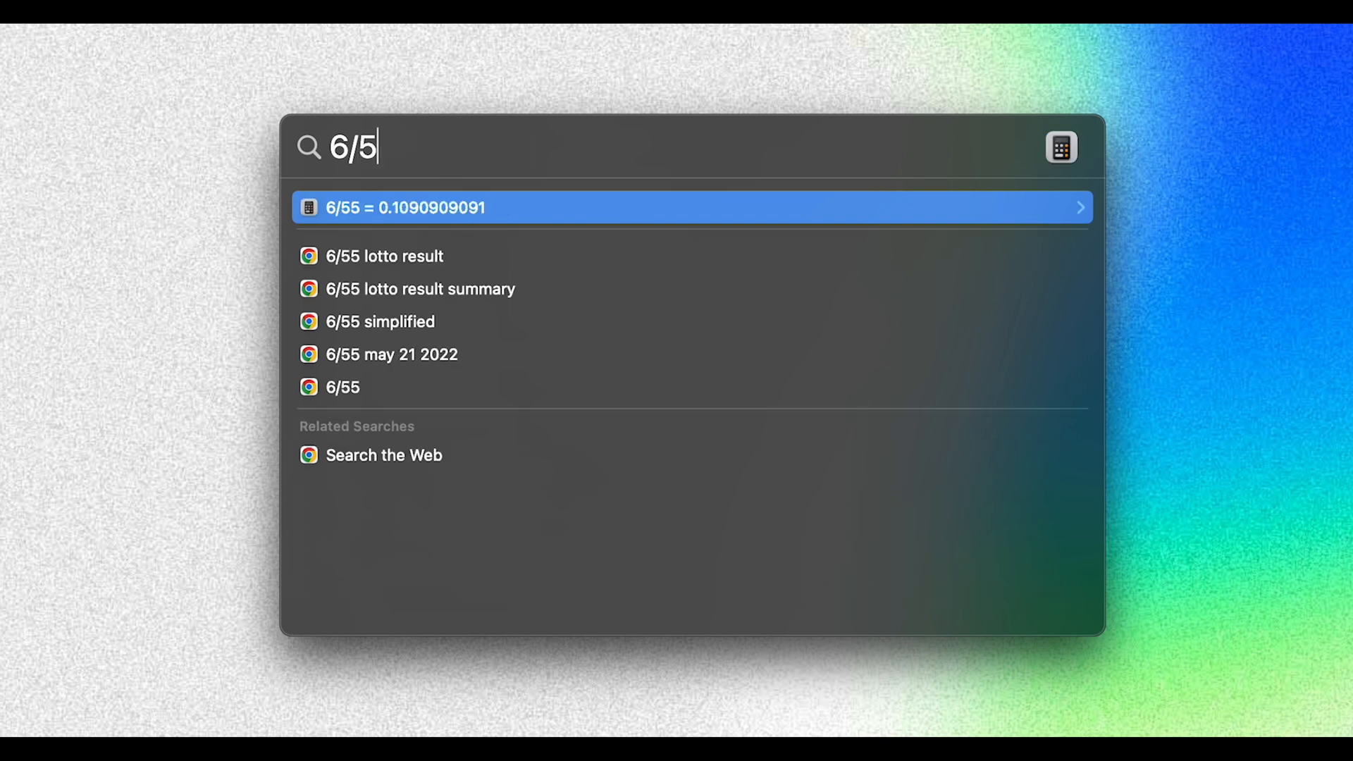
{"action": "type", "text": "350gpb"}
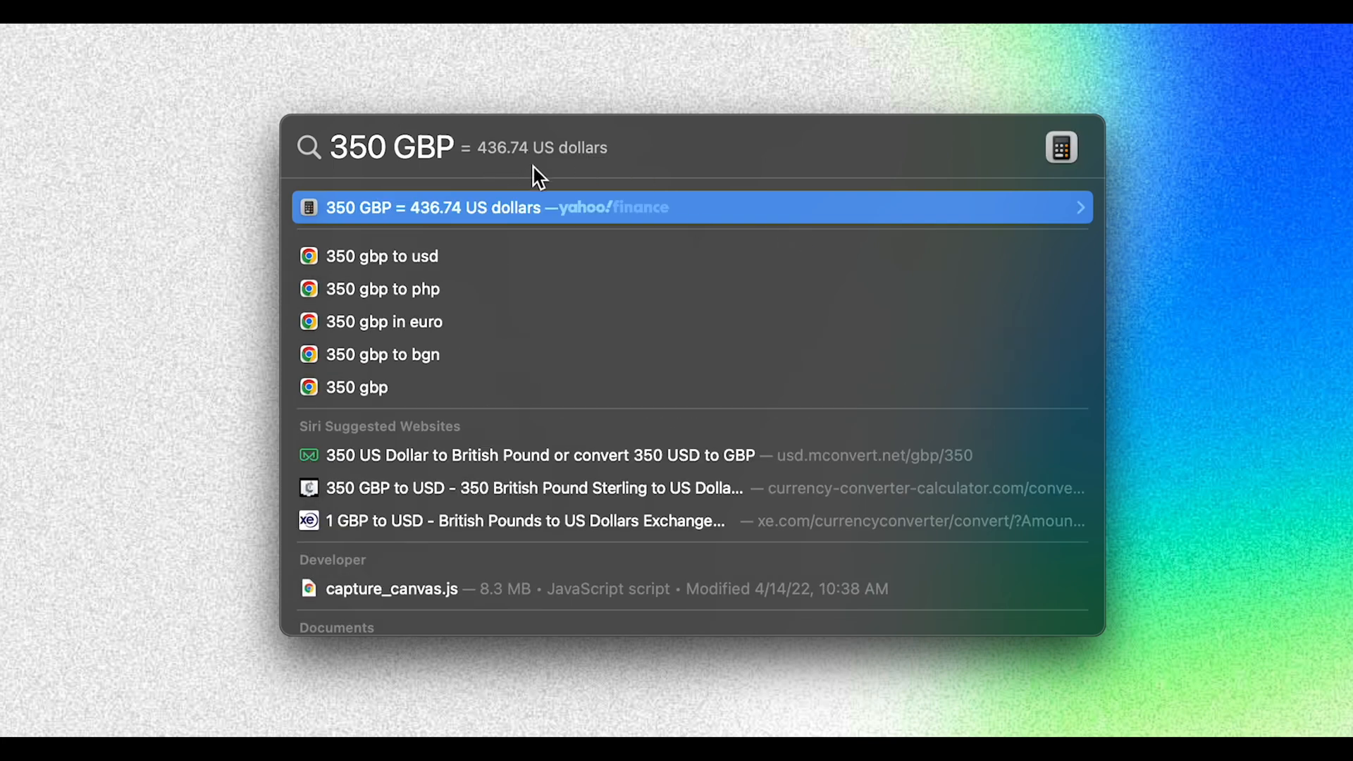
{"action": "mouse_move", "coordinate": [552, 123]}
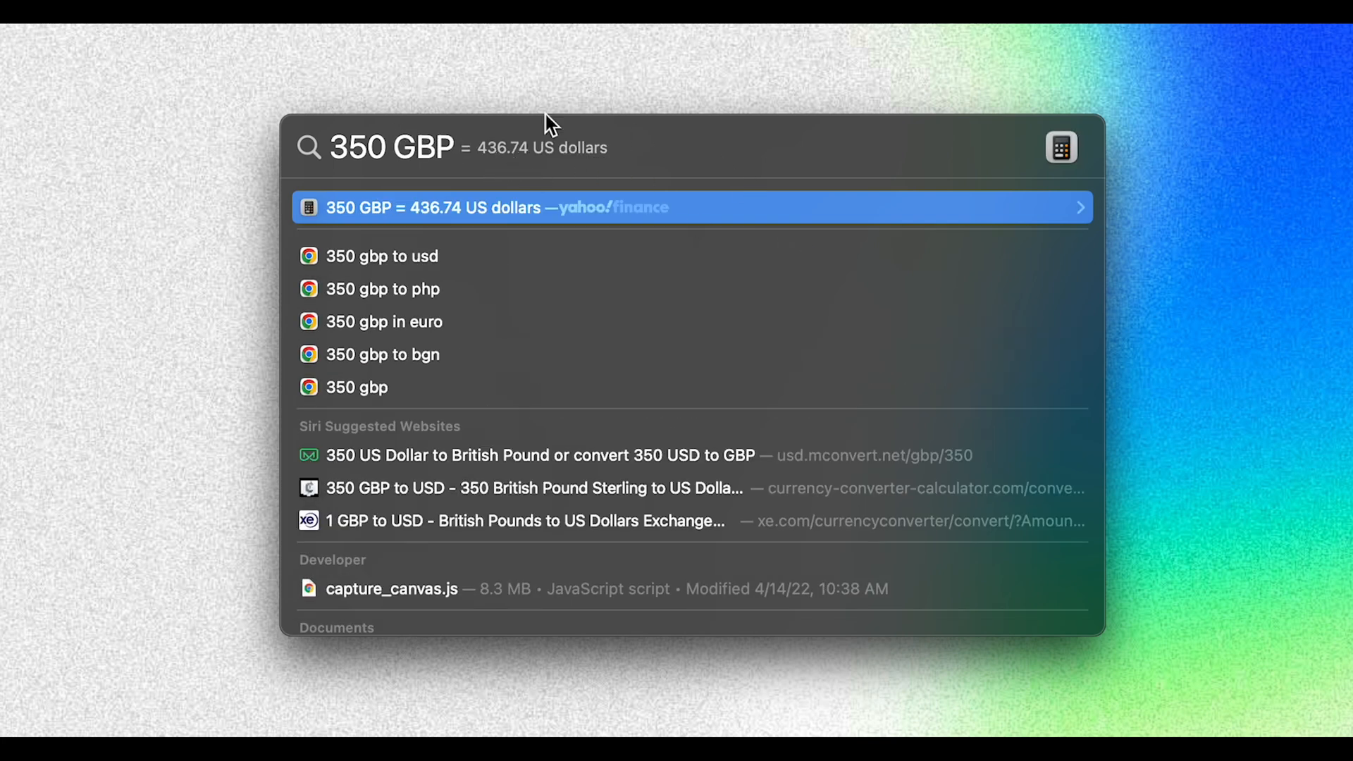
{"action": "type", "text": "Red Sox"}
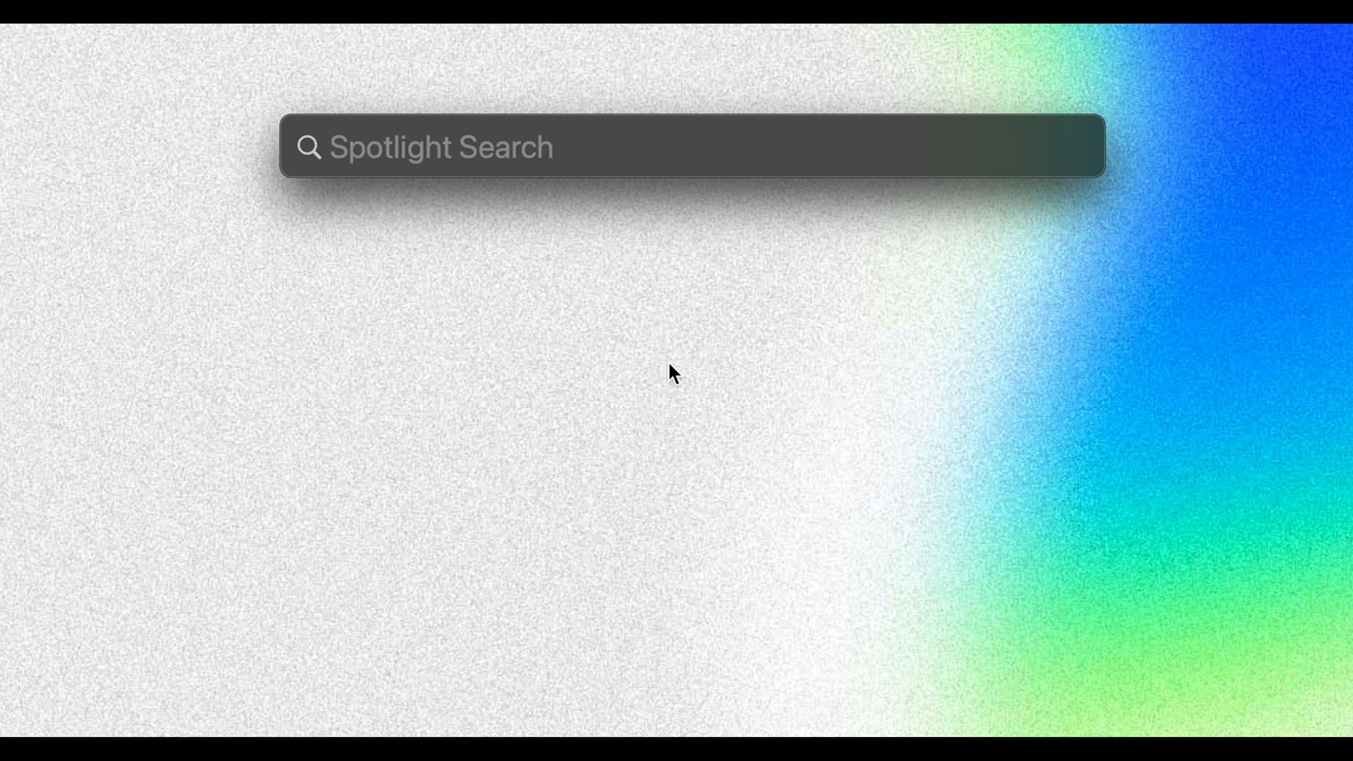
{"action": "mouse_move", "coordinate": [674, 372]}
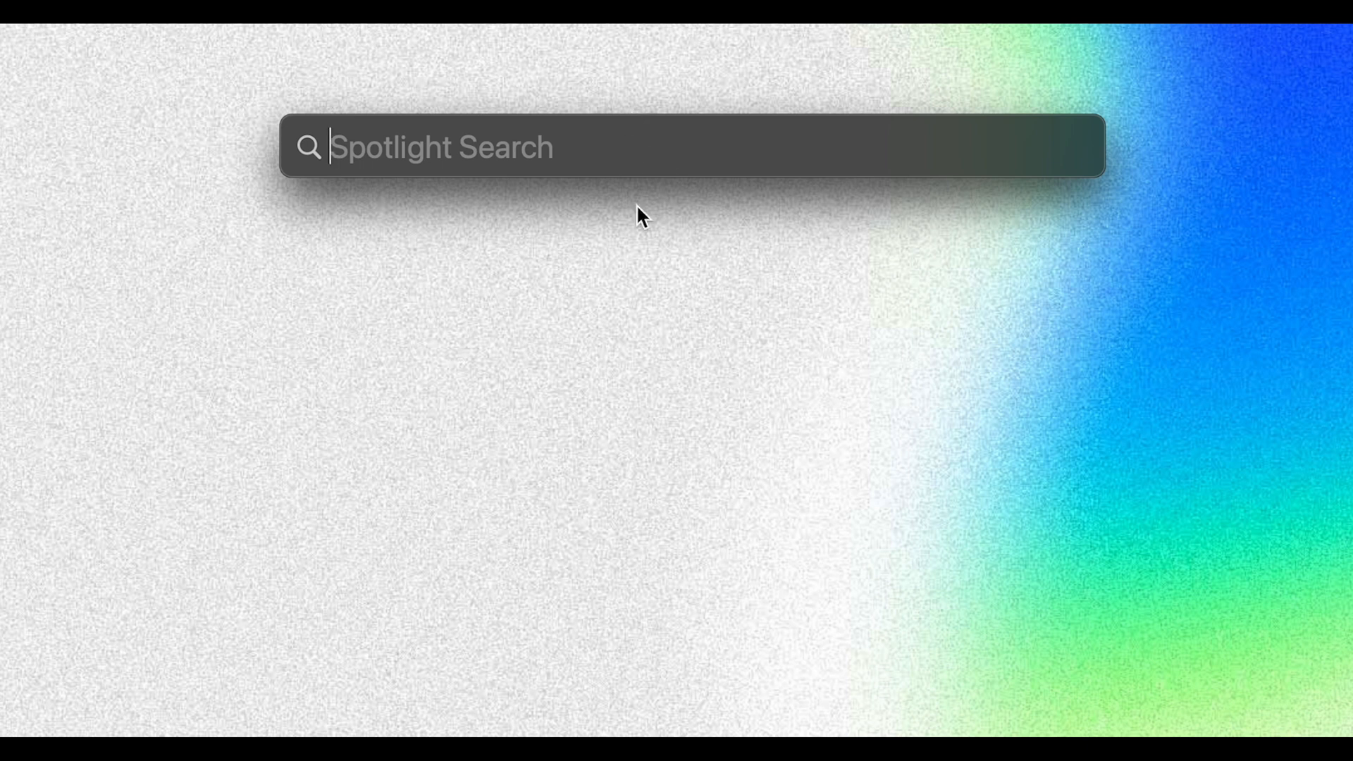
Dismiss Spotlight with Escape, leaving the Finder desktop
{"action": "key", "text": "Escape"}
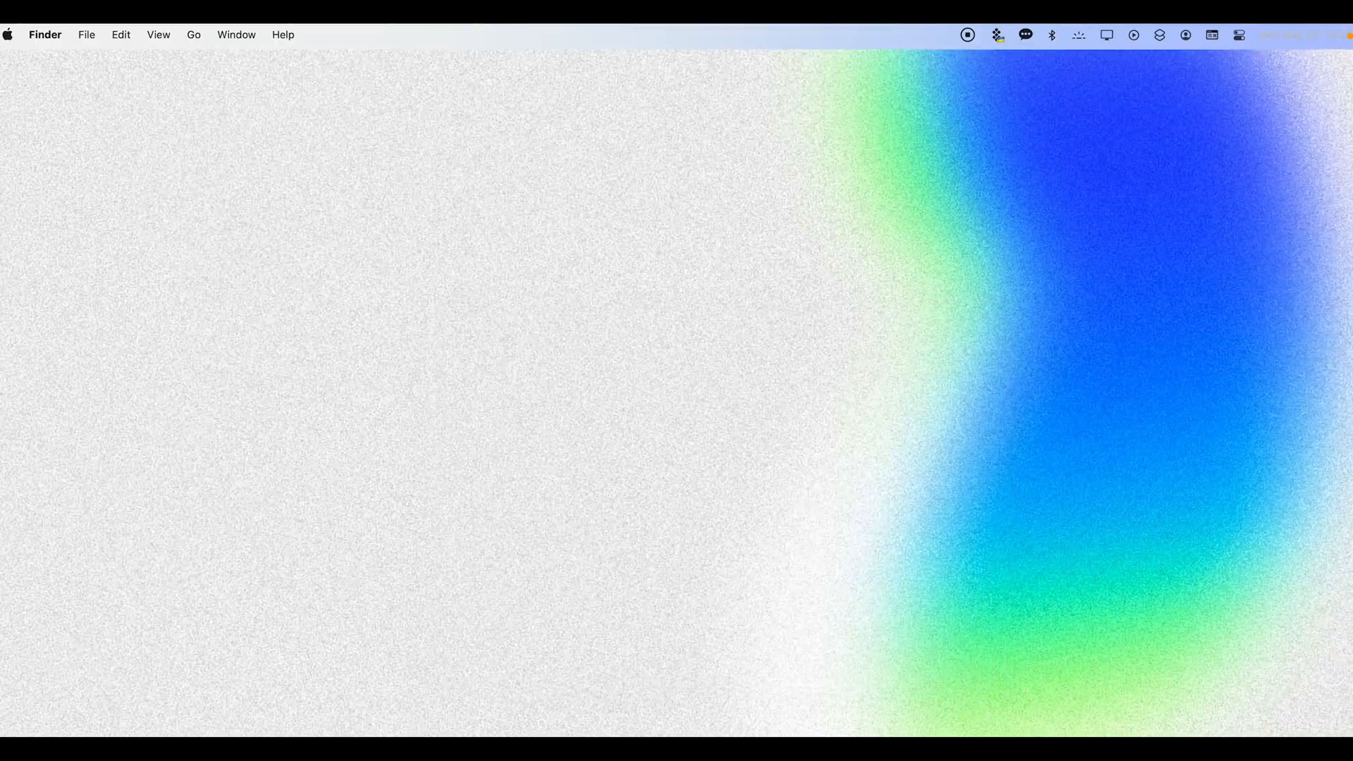